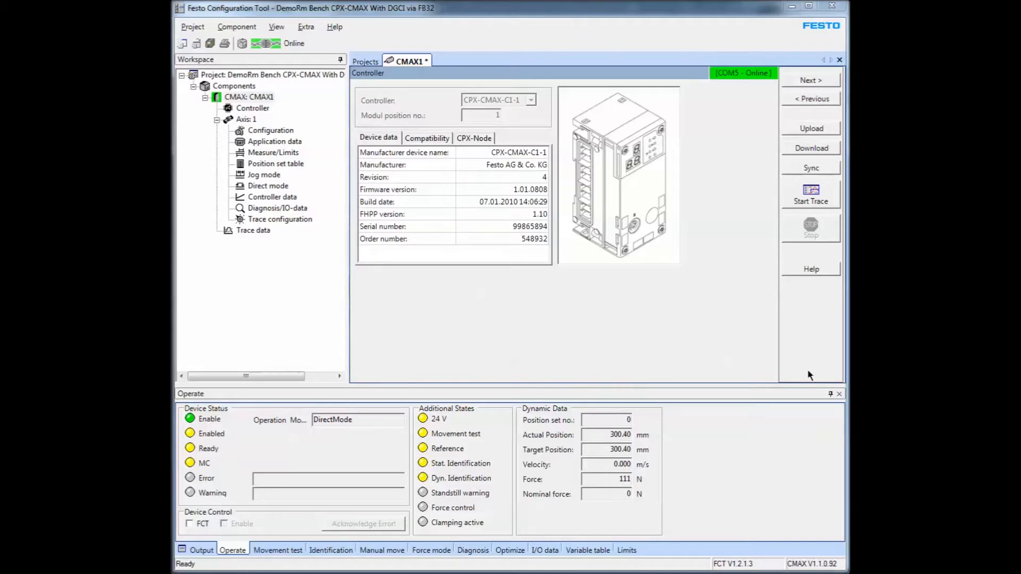
mouse_move(724, 358)
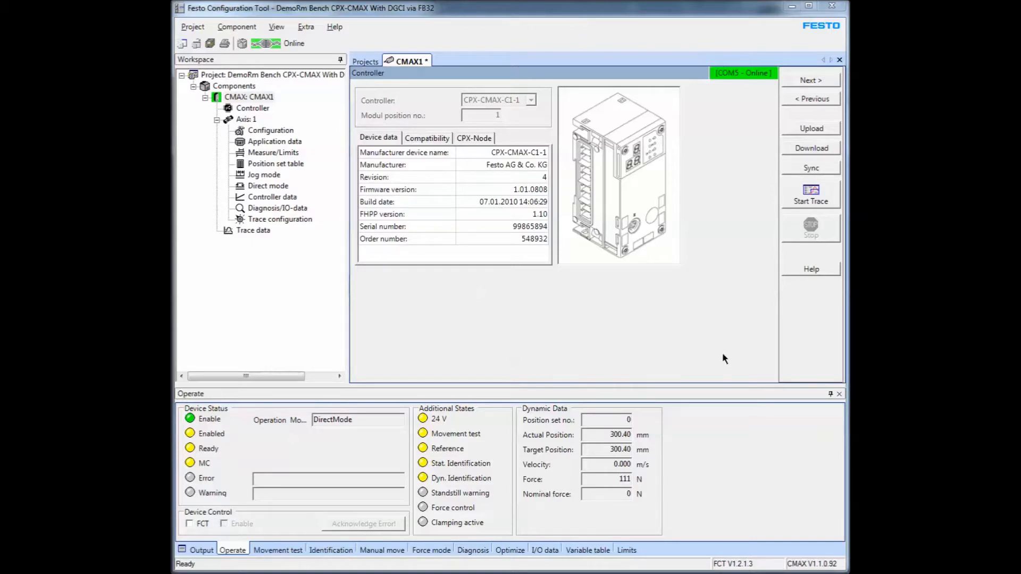
mouse_move(604, 185)
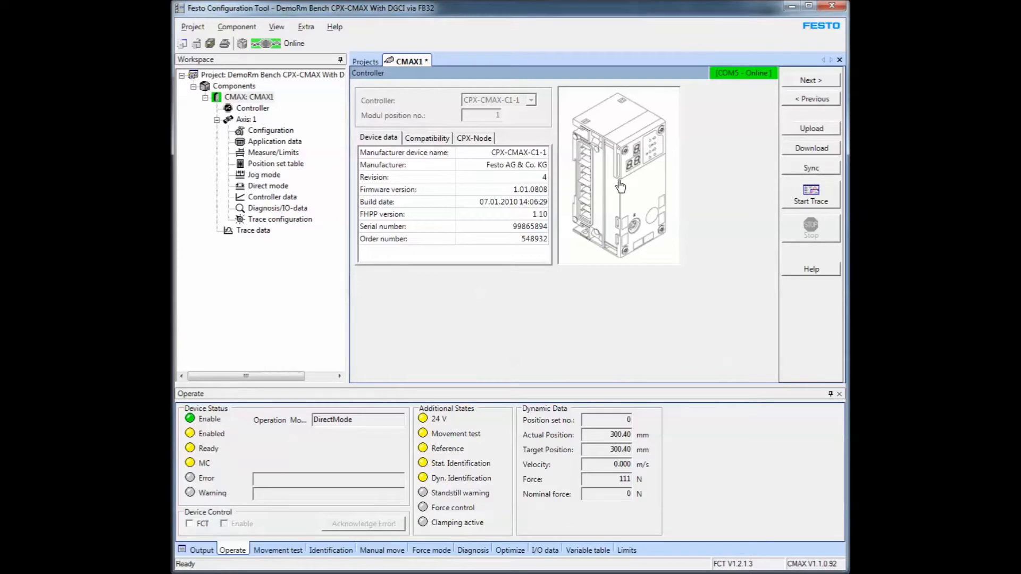
mouse_move(703, 86)
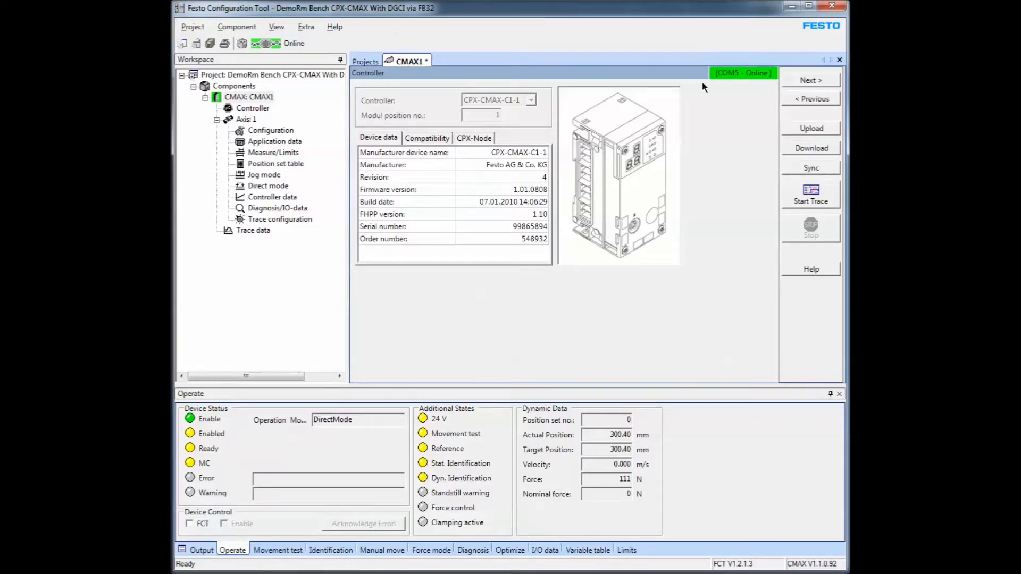
mouse_move(721, 38)
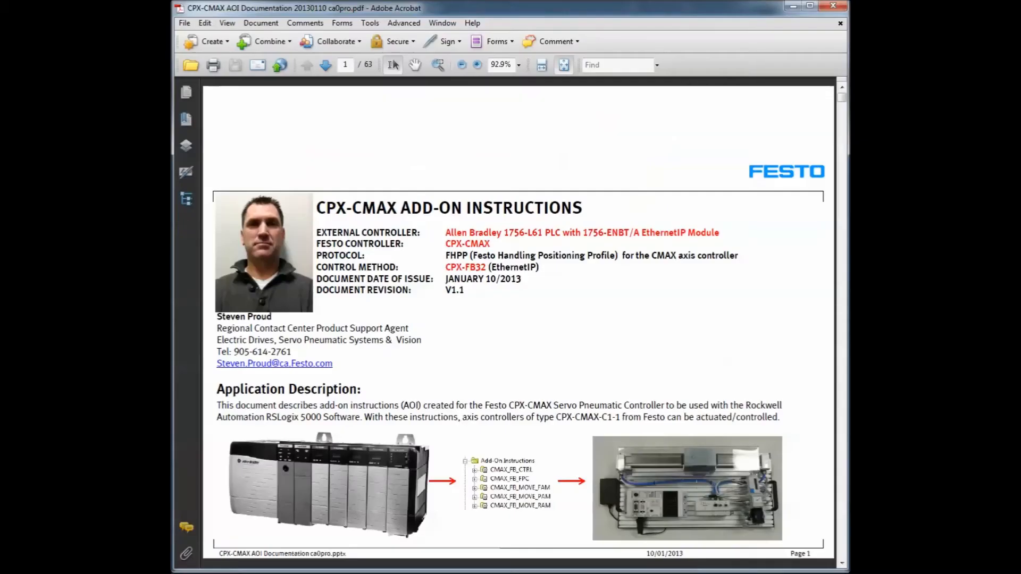
mouse_move(627, 340)
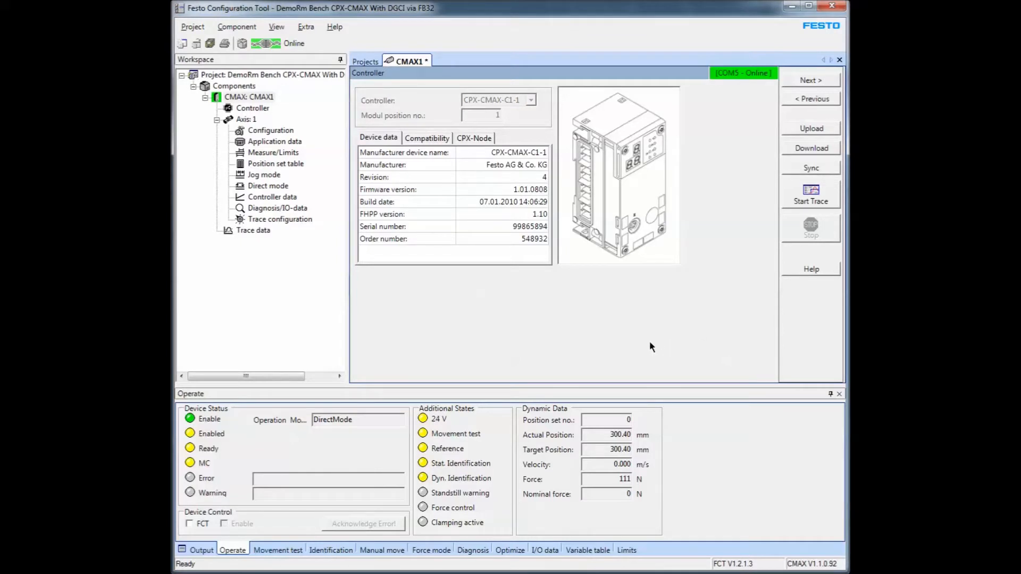
mouse_move(698, 312)
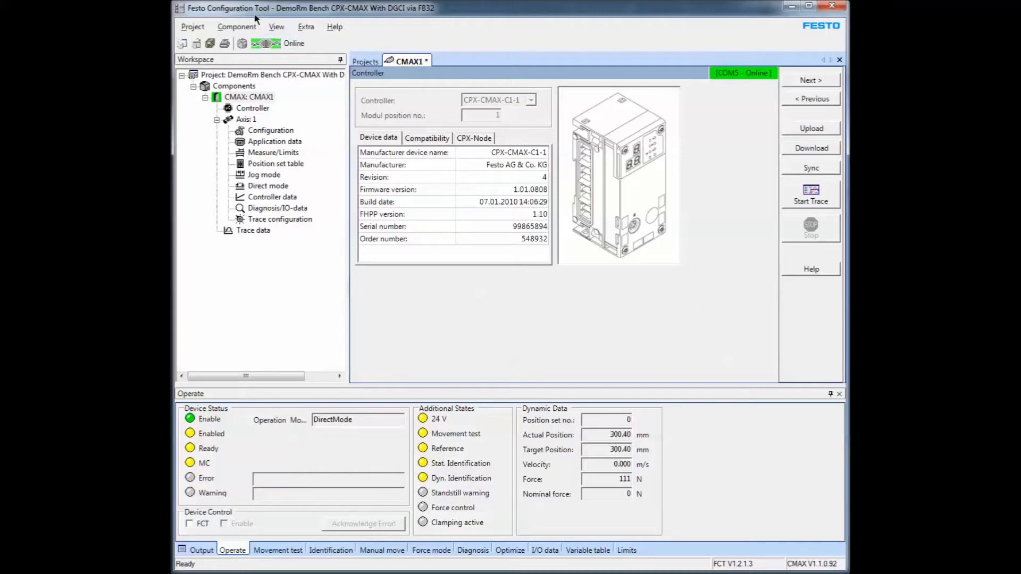
left_click(266, 43)
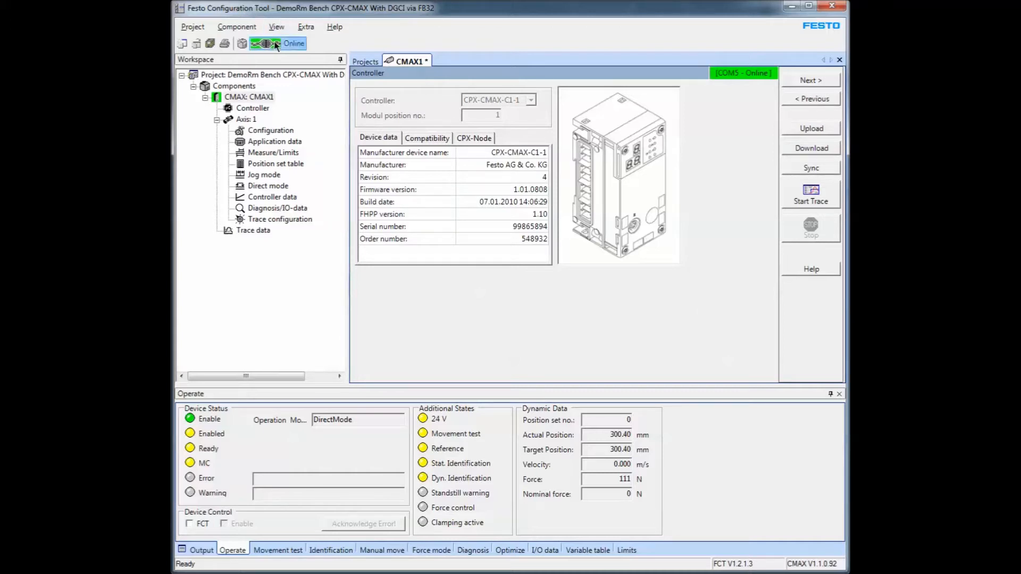
left_click(265, 42)
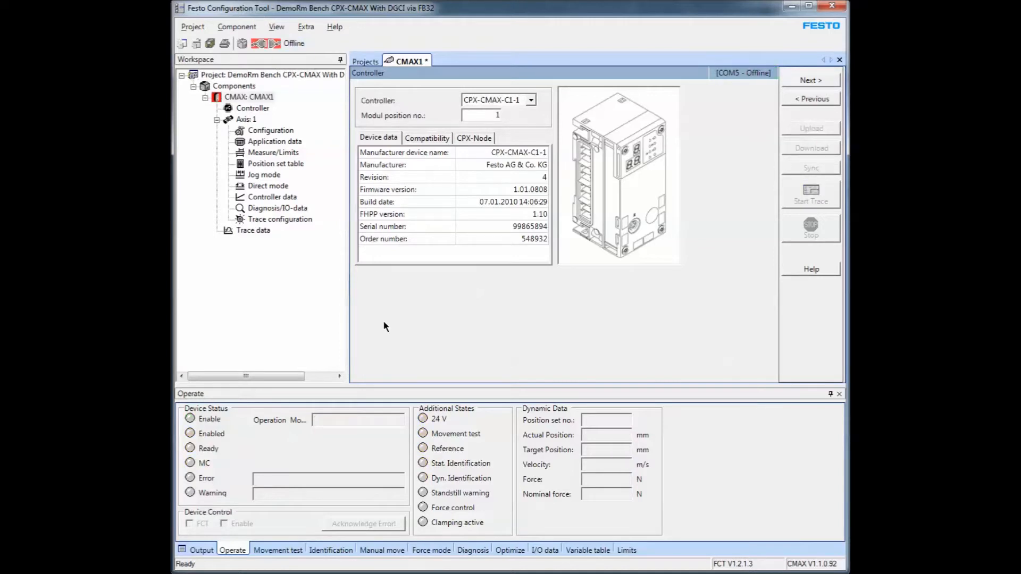
left_click(236, 26)
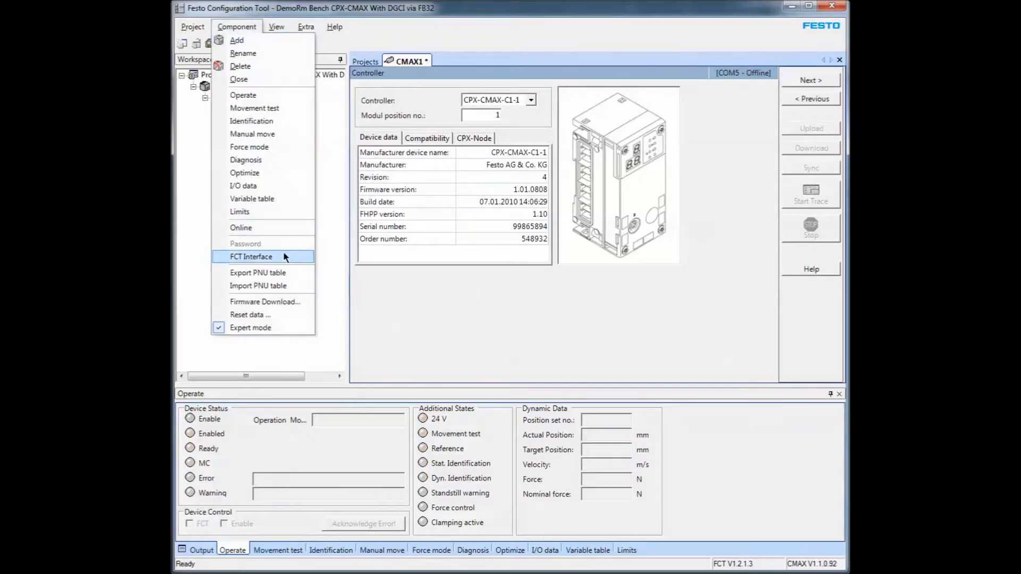
left_click(251, 257)
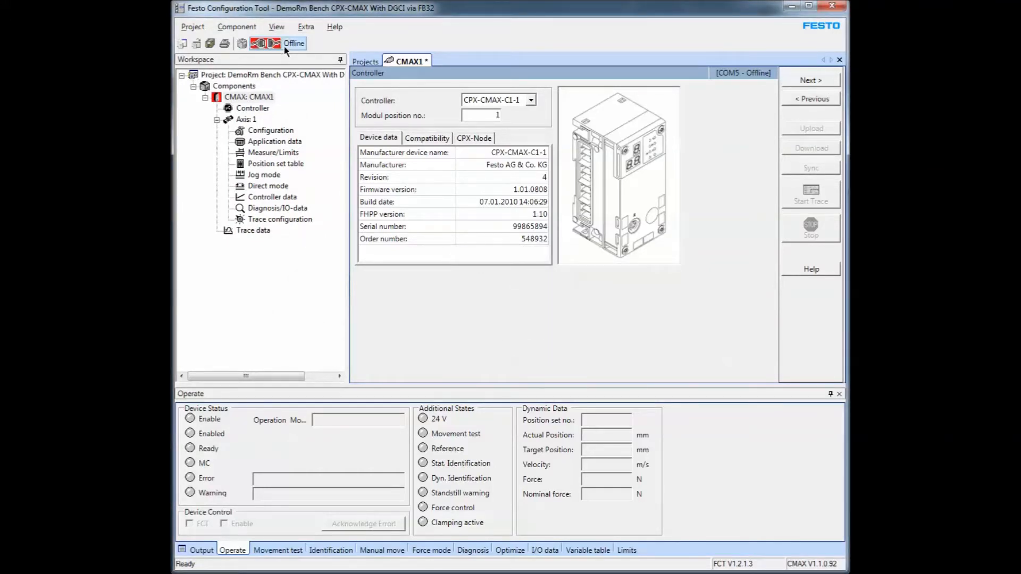
mouse_move(260, 43)
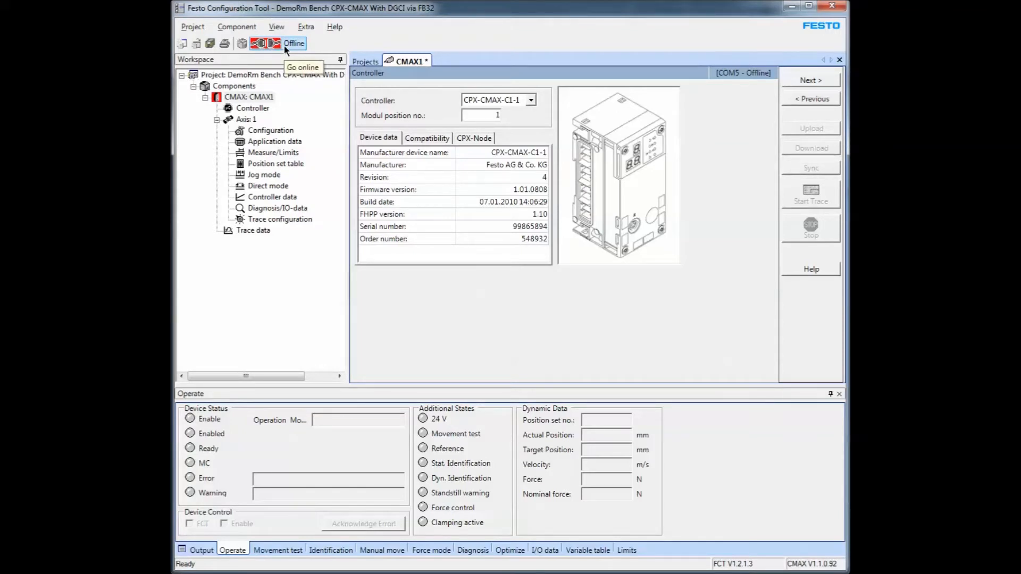
left_click(265, 43)
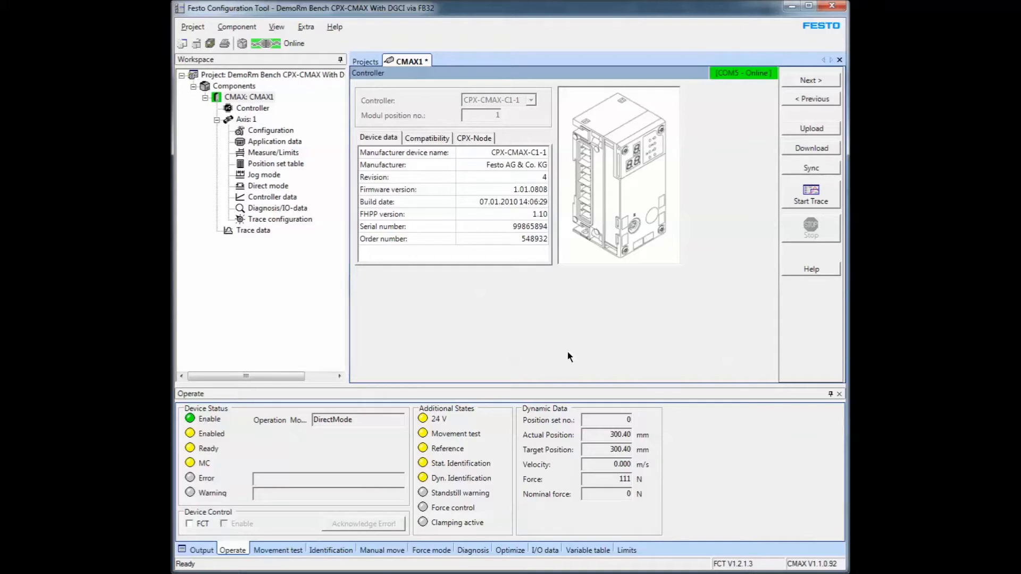
mouse_move(654, 310)
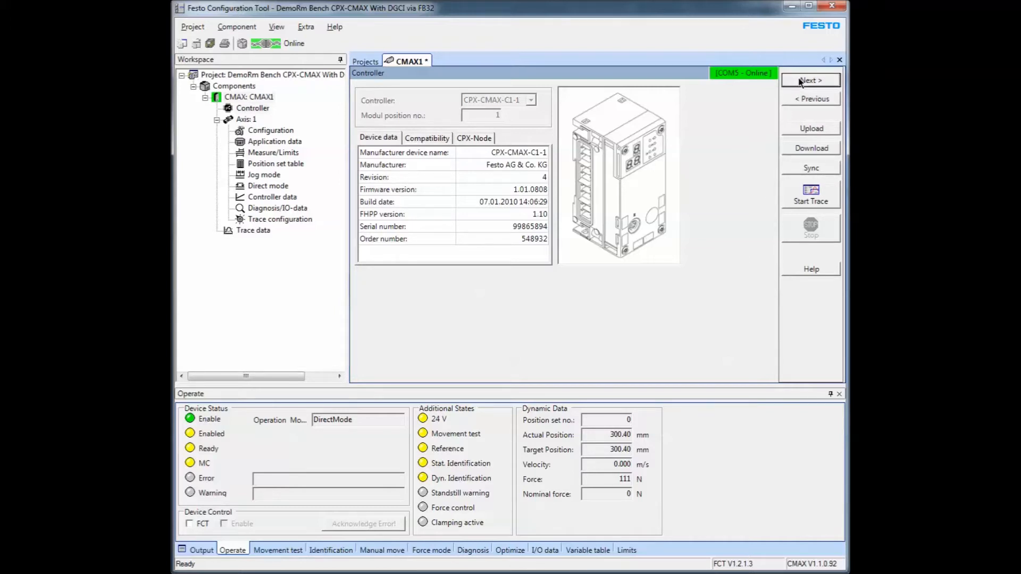
Advance with Next > from controller data to the Axis 1 drive configuration page.
left_click(810, 79)
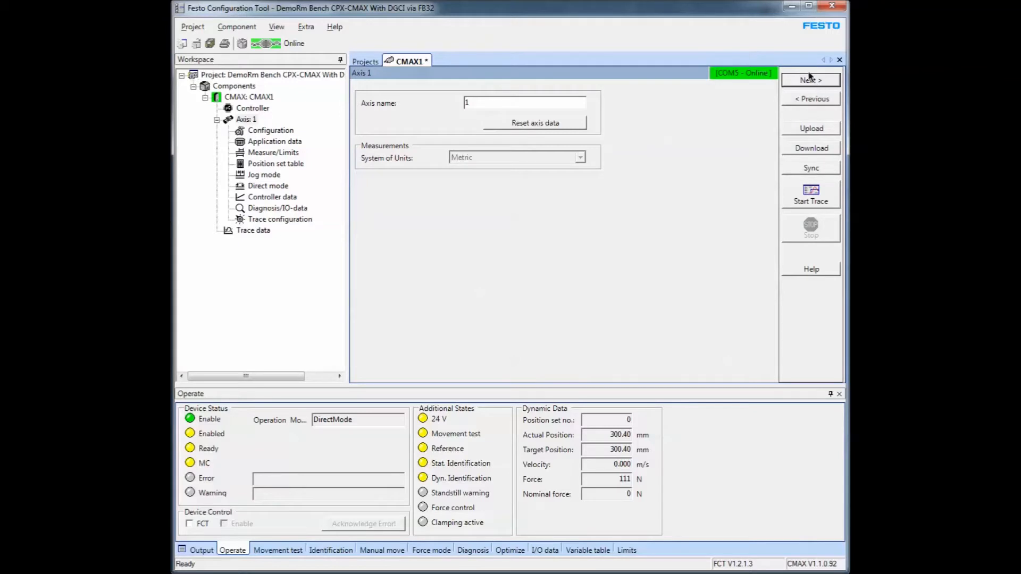
left_click(811, 80)
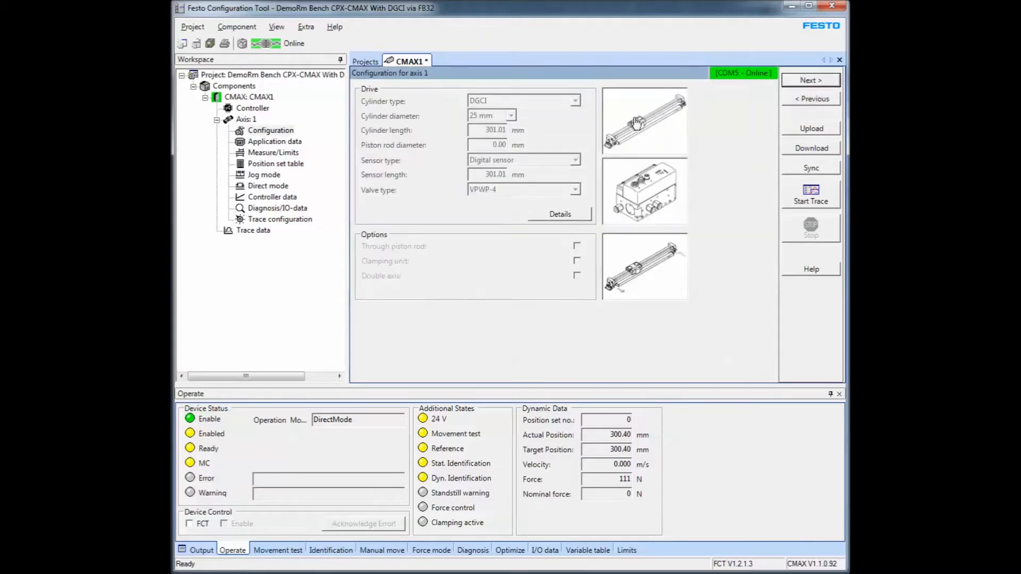
mouse_move(519, 225)
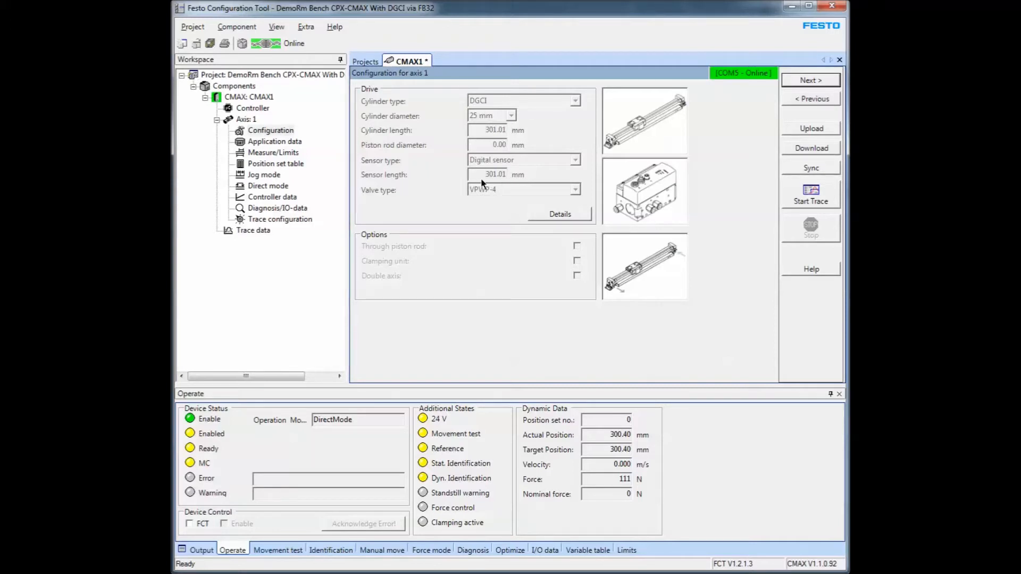
mouse_move(496, 194)
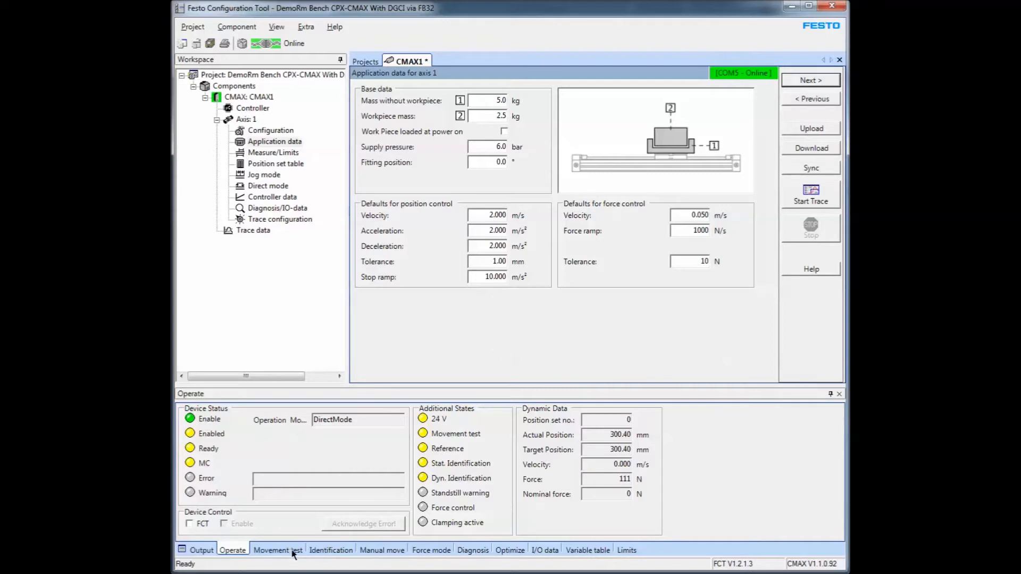
mouse_move(411, 338)
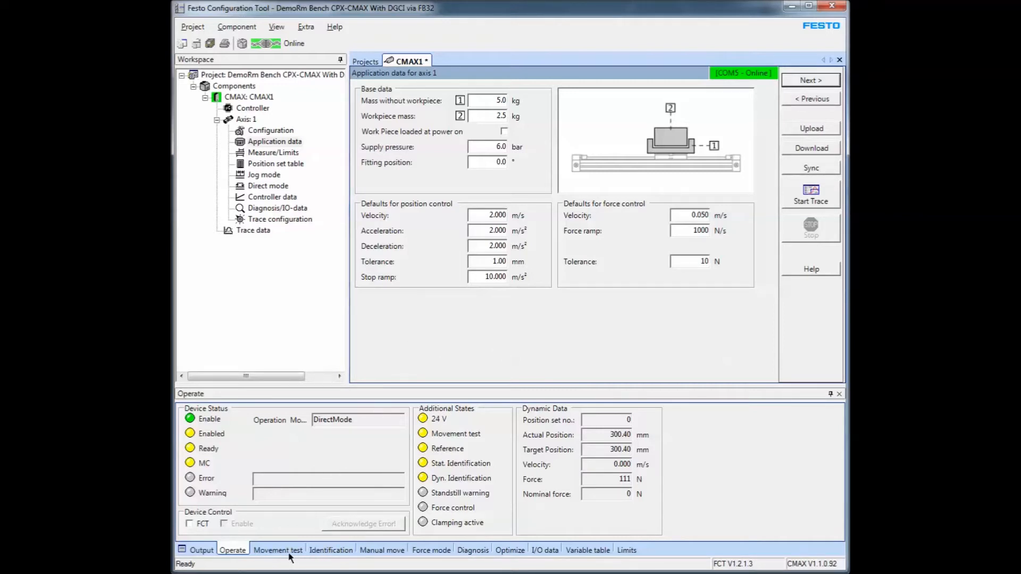
left_click(278, 550)
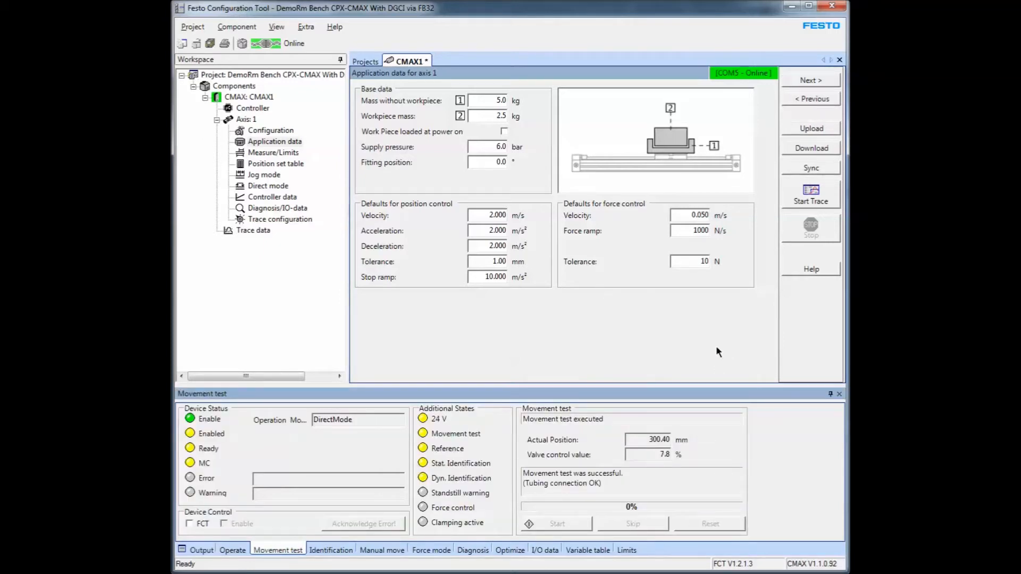
left_click(330, 550)
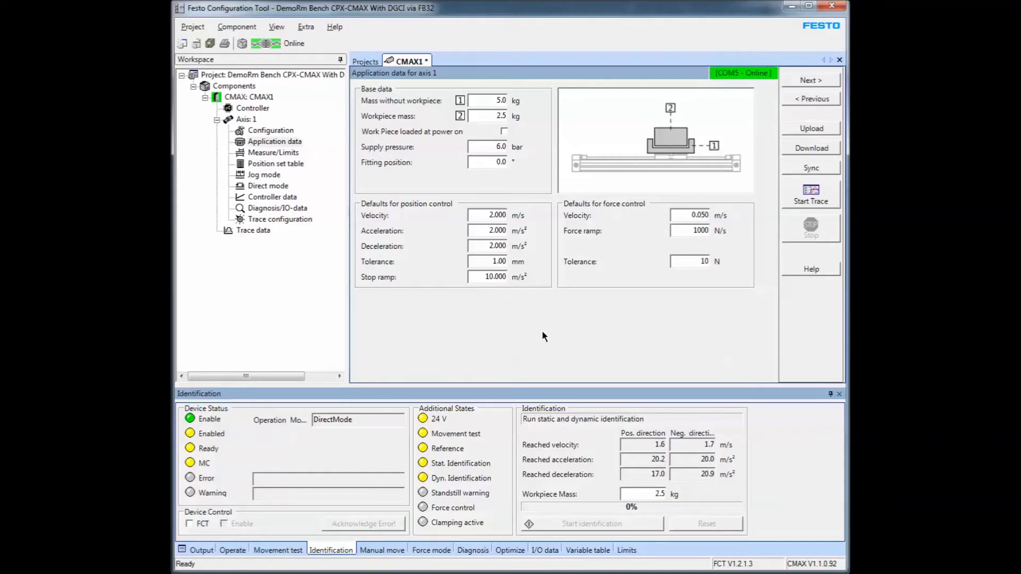
mouse_move(816, 315)
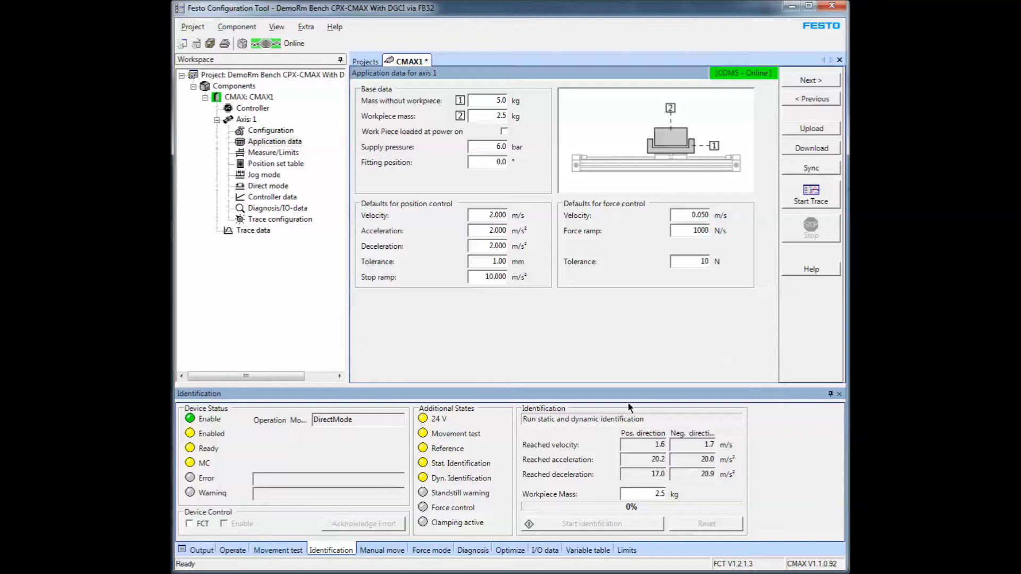
mouse_move(727, 377)
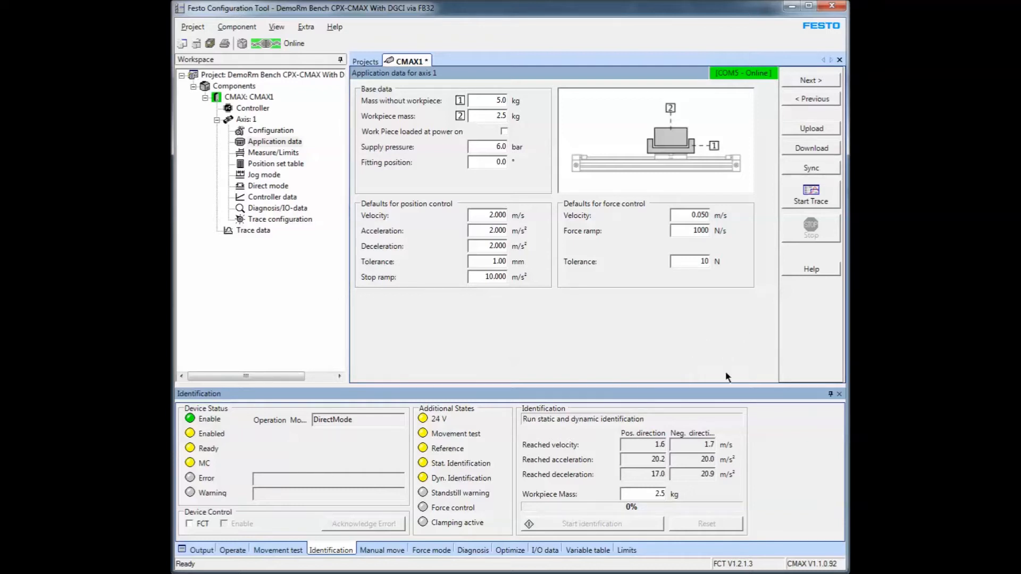
mouse_move(782, 356)
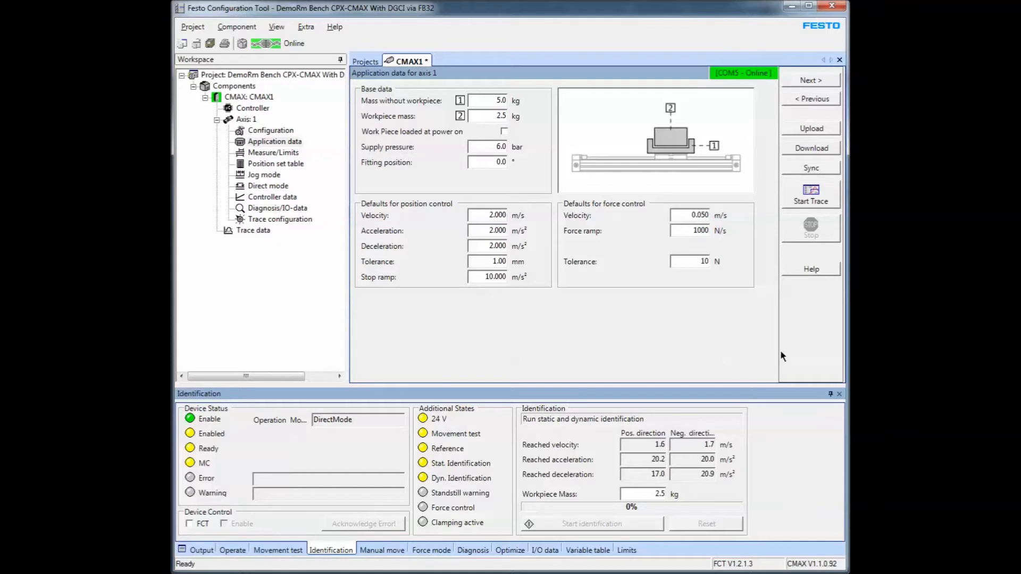
mouse_move(402, 82)
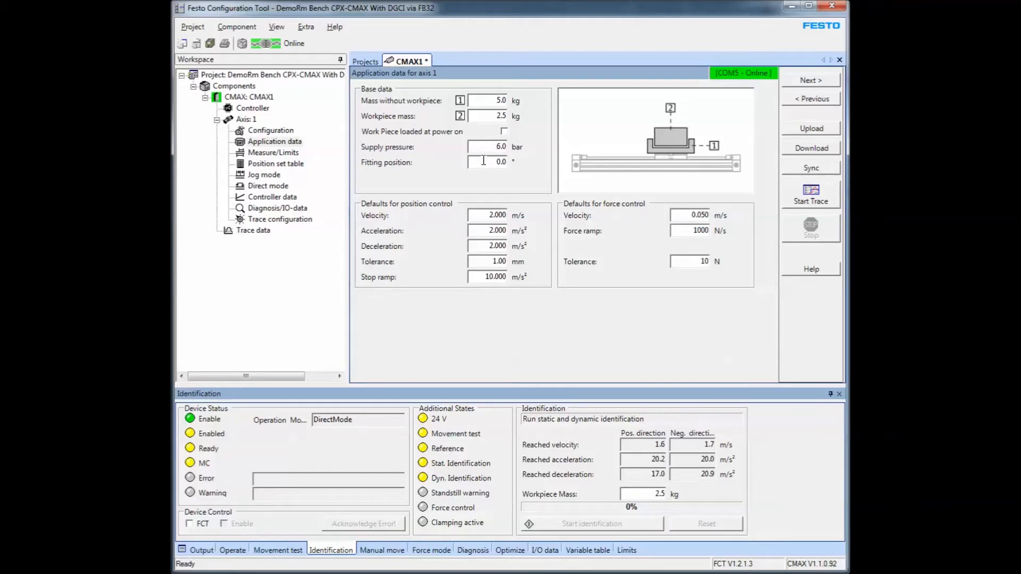
mouse_move(401, 454)
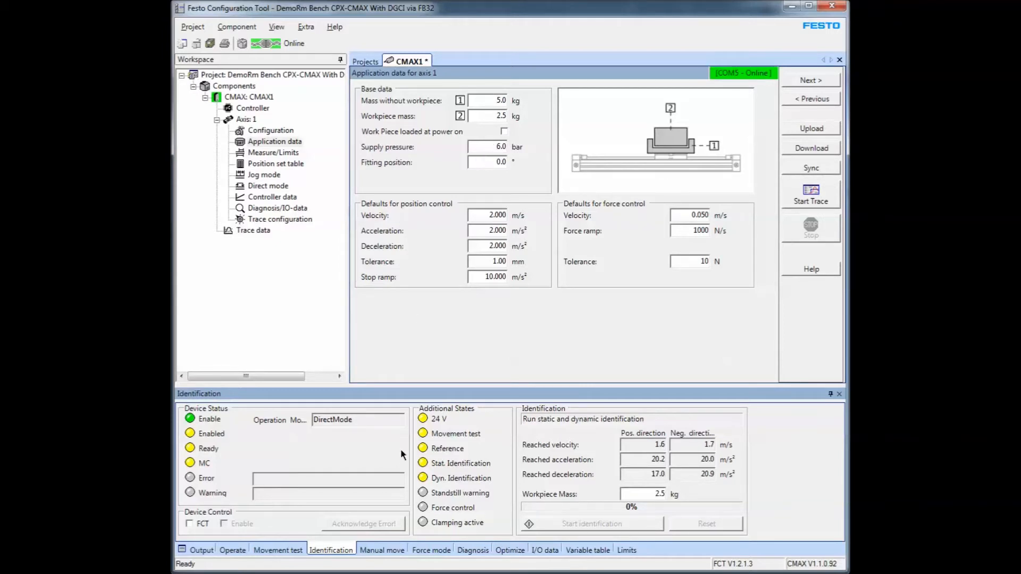
mouse_move(455, 340)
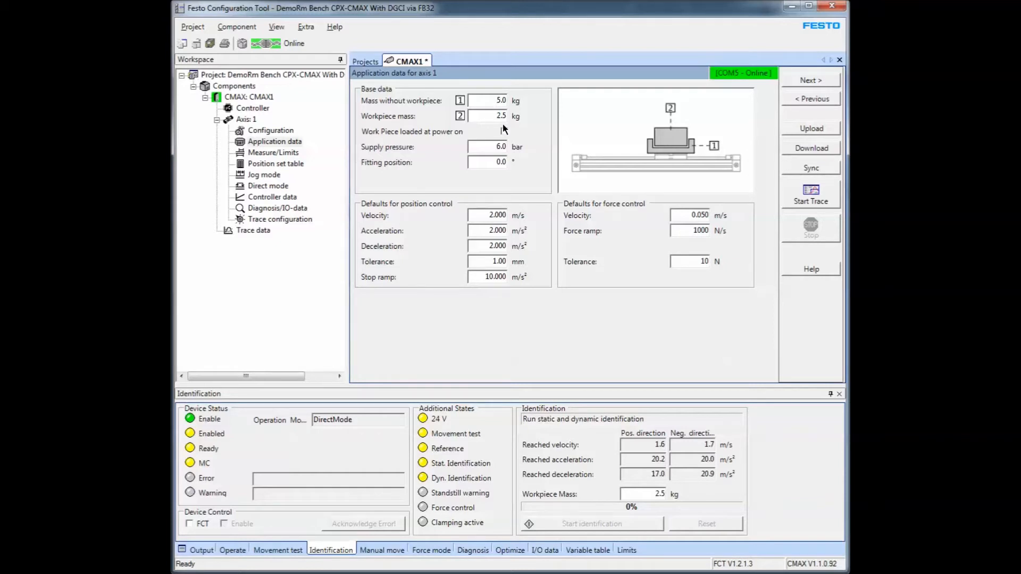
mouse_move(610, 117)
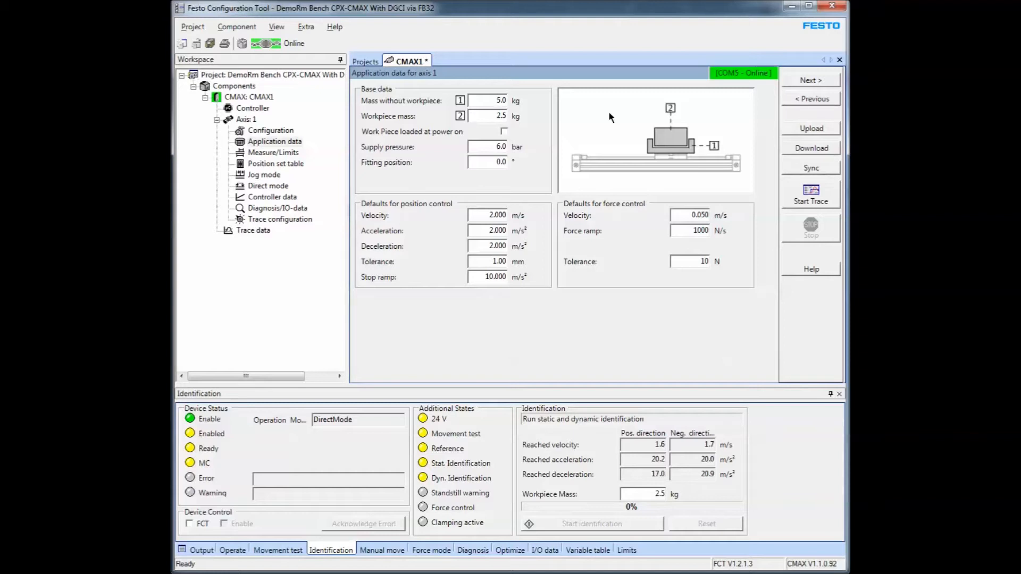
mouse_move(622, 333)
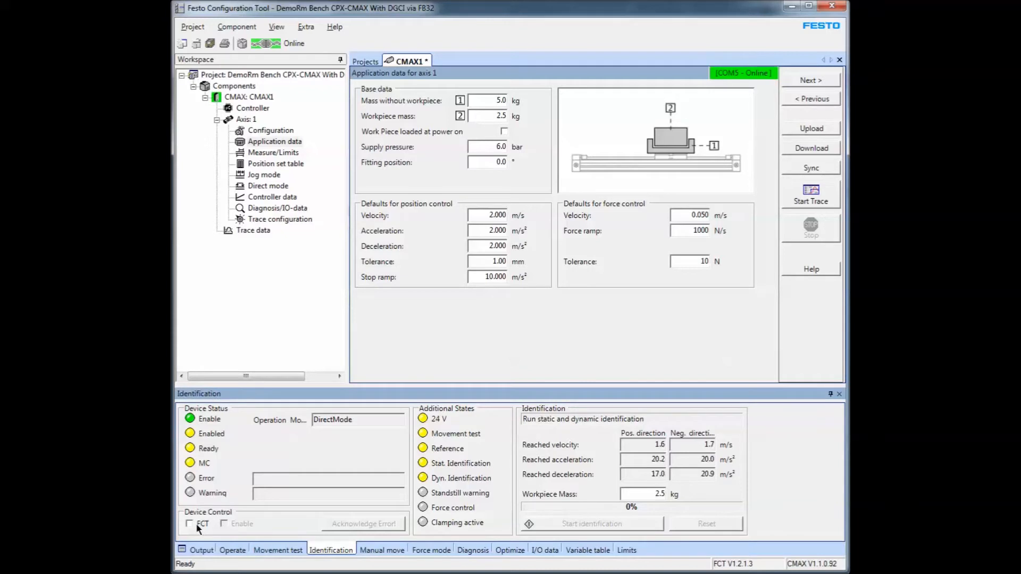
Take FCT control of the axis, uploading device data, and show the movement test panel.
left_click(189, 523)
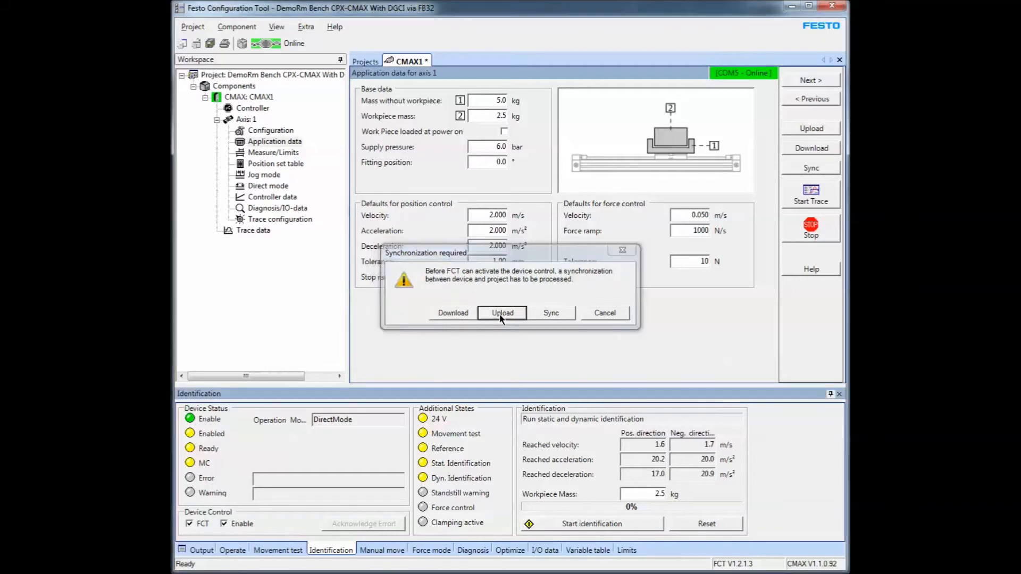
left_click(501, 313)
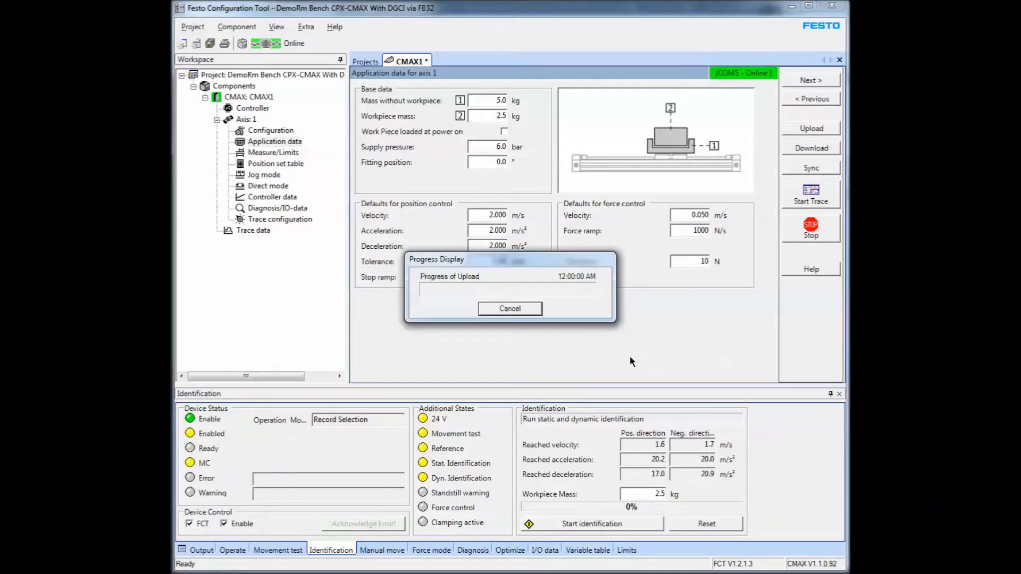
mouse_move(739, 328)
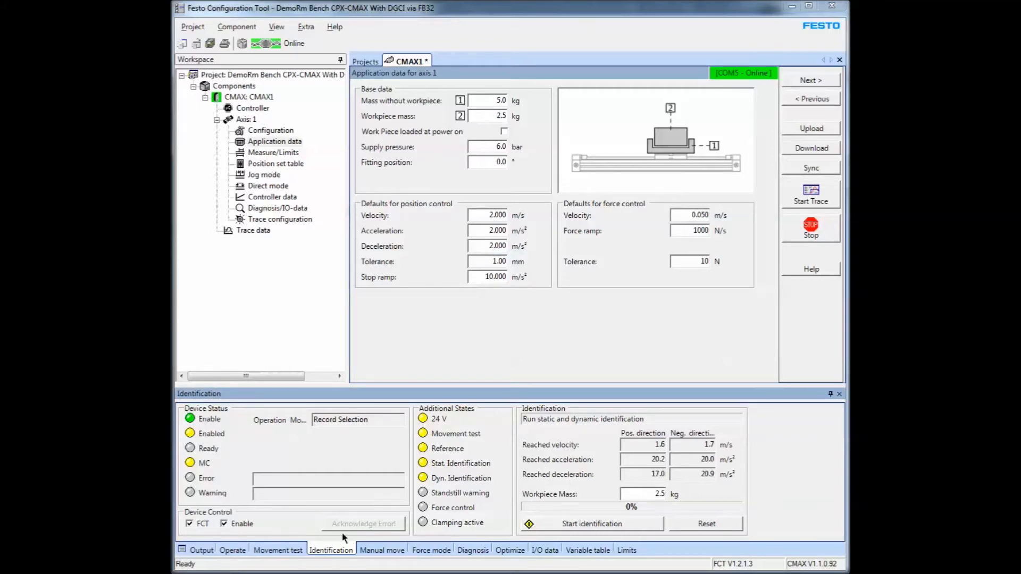
left_click(277, 549)
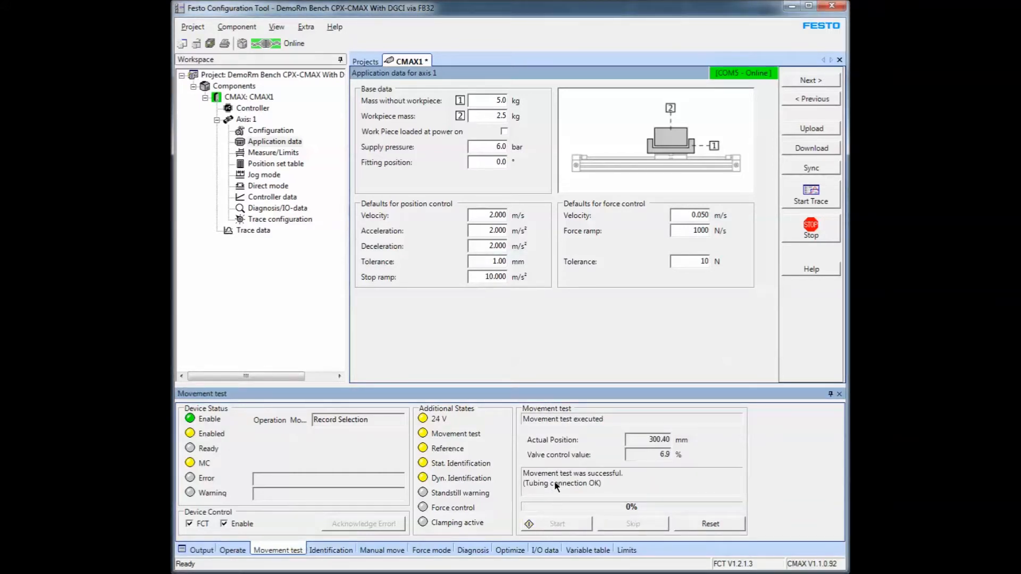
Reset the movement test (dropping Enable), re-enable the drive and start the test again.
left_click(709, 523)
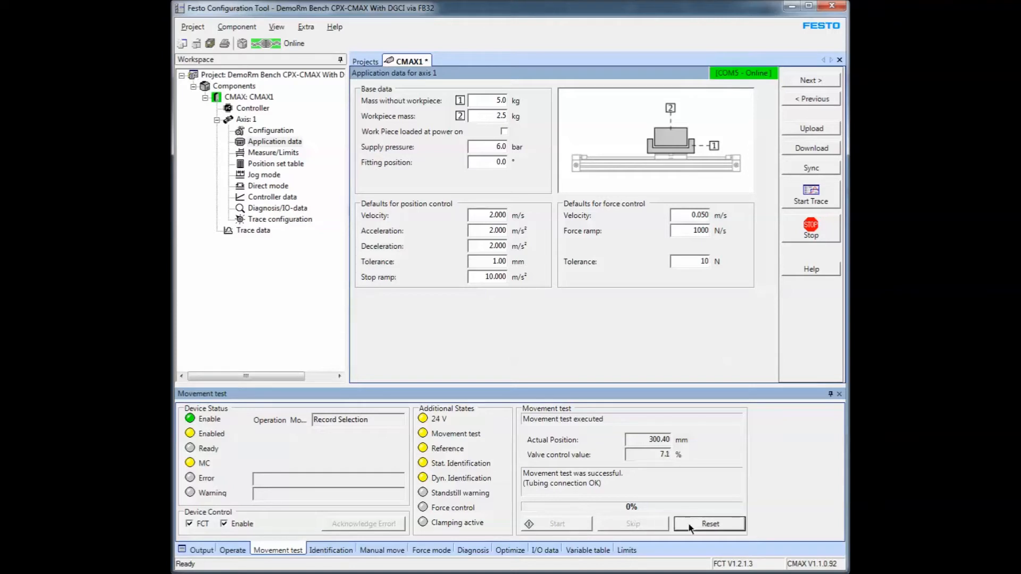
left_click(709, 523)
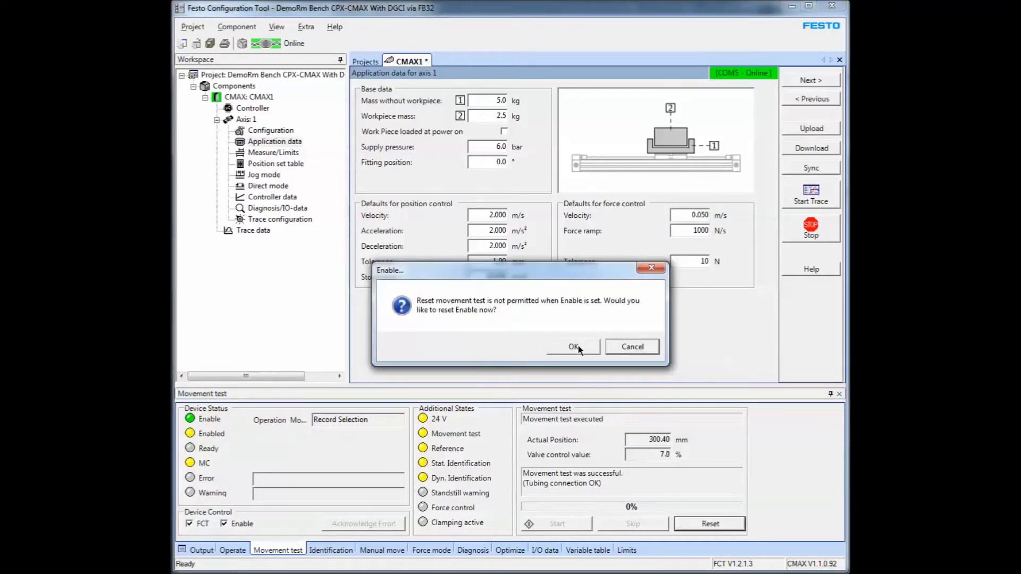
left_click(572, 345)
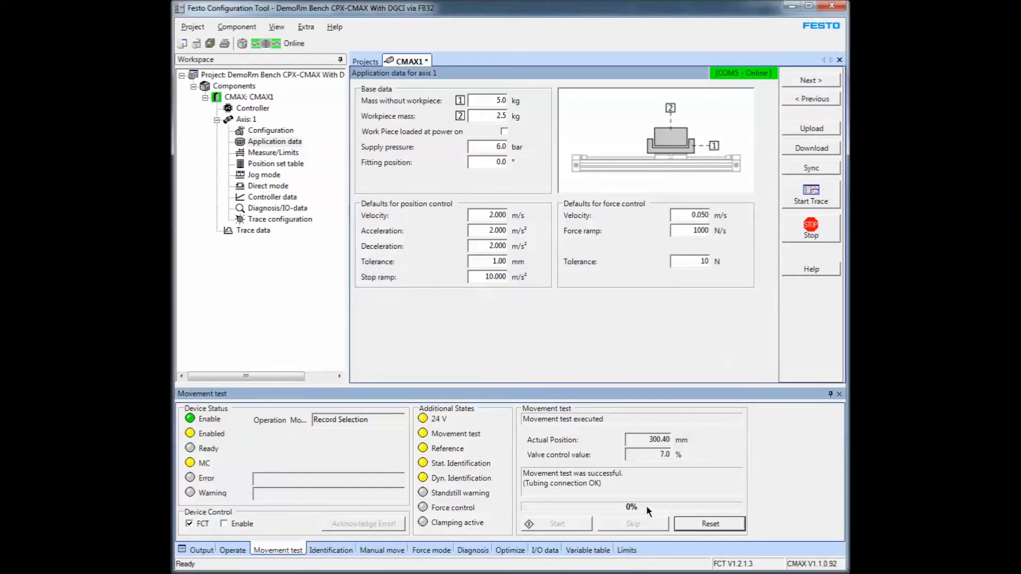
left_click(709, 523)
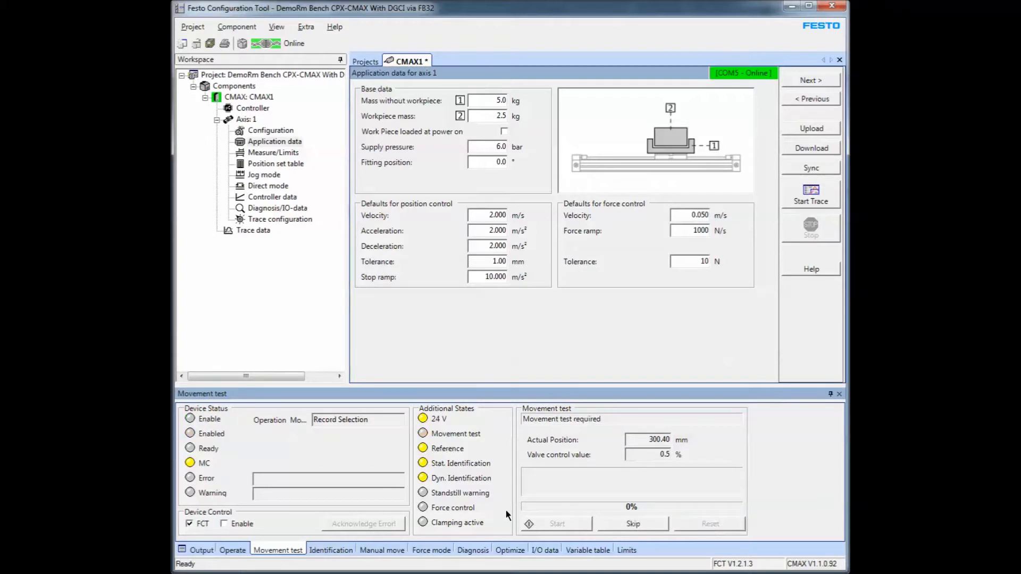
left_click(224, 523)
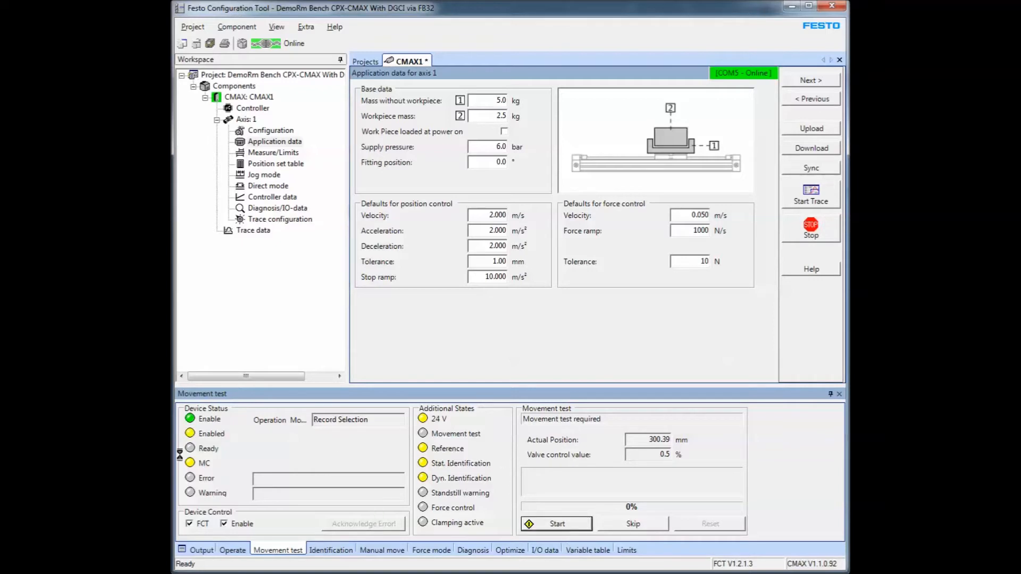
left_click(555, 523)
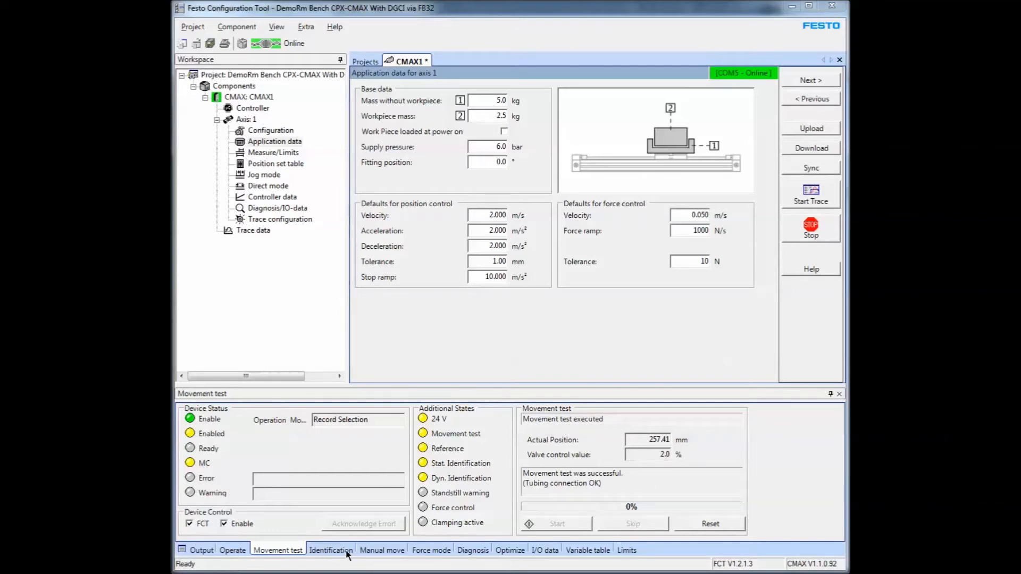
mouse_move(635, 335)
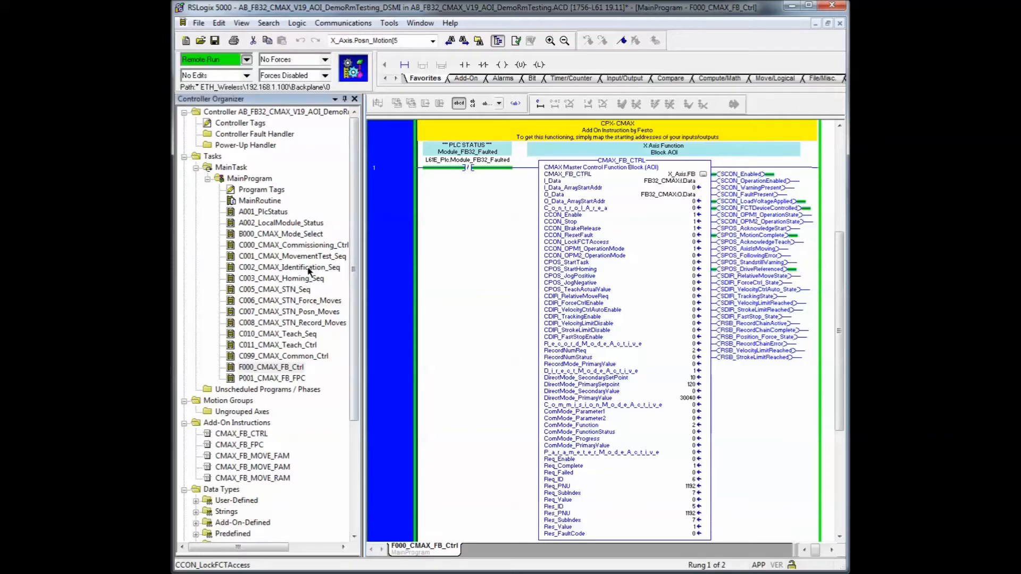
Open the C002_CMAX_Identification_Seq routine and scroll down its ladder logic.
double_click(289, 267)
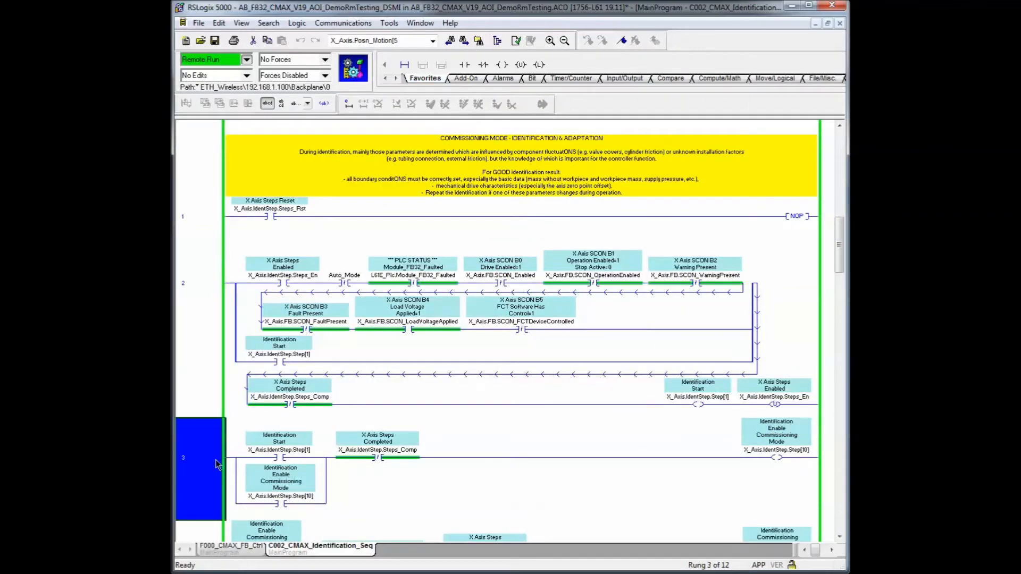
scroll("down", 3)
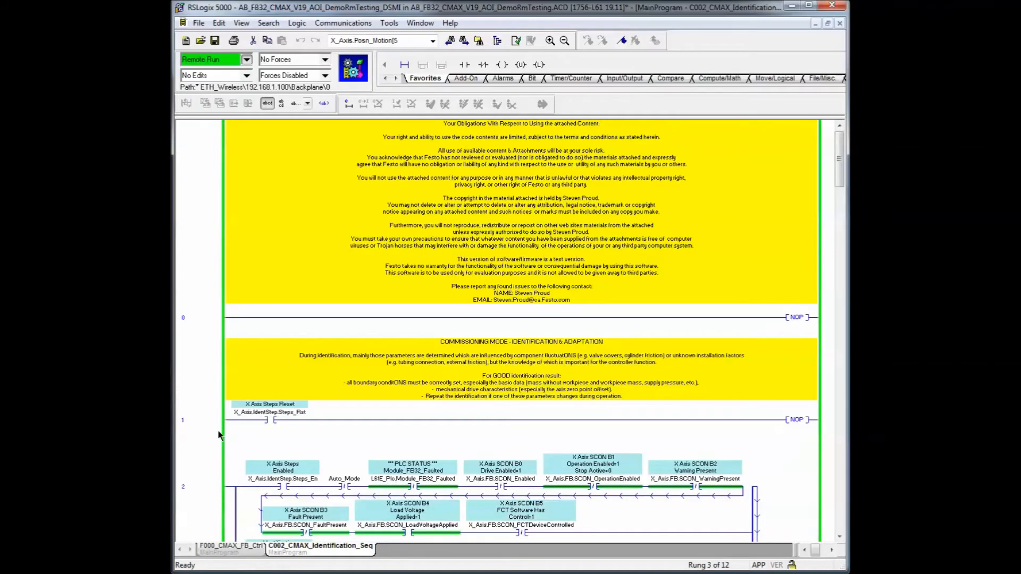
scroll("down", 3)
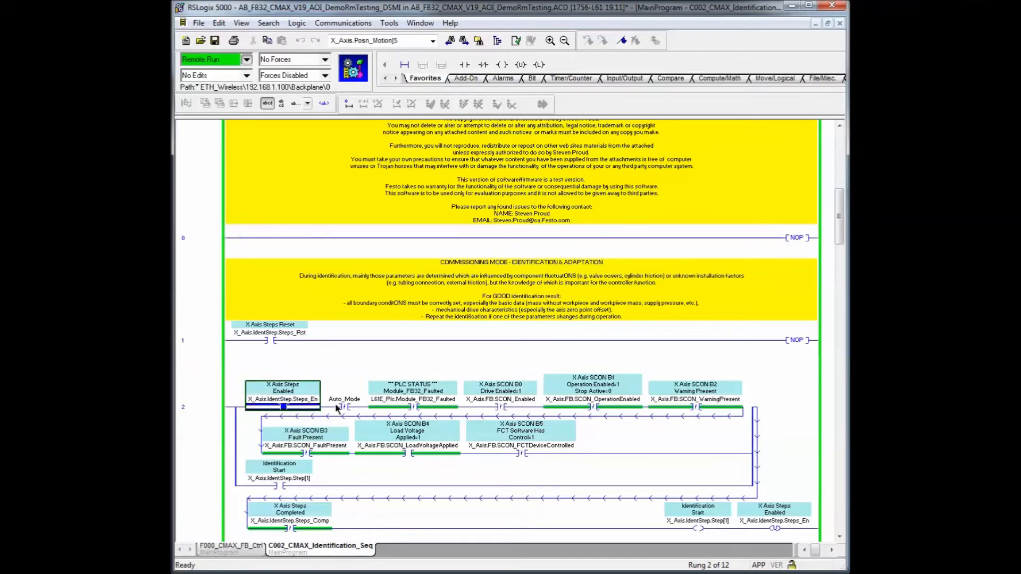
Review rung 2 contacts: steps enabled, operation enabled and load voltage applied.
left_click(591, 398)
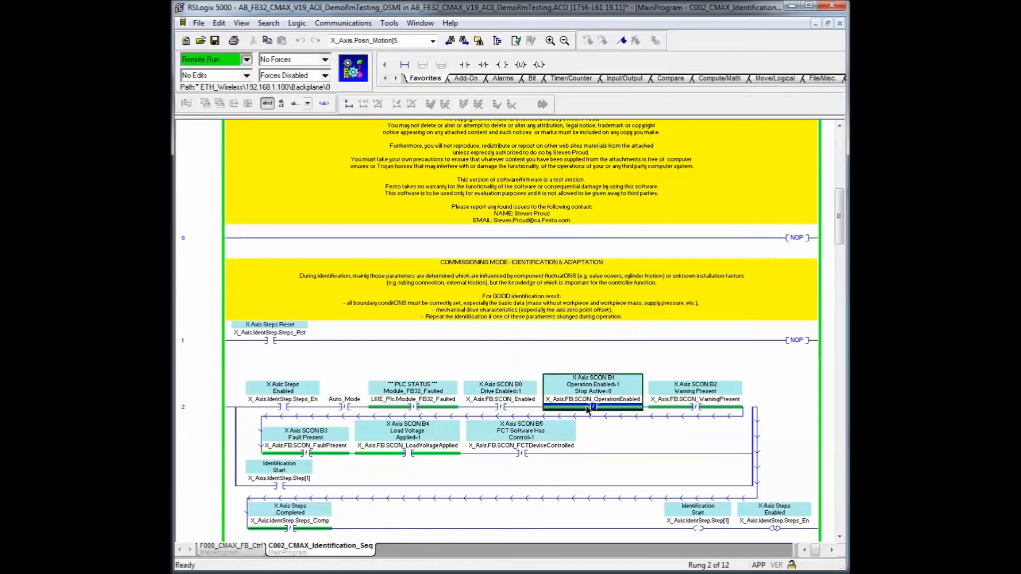
left_click(408, 433)
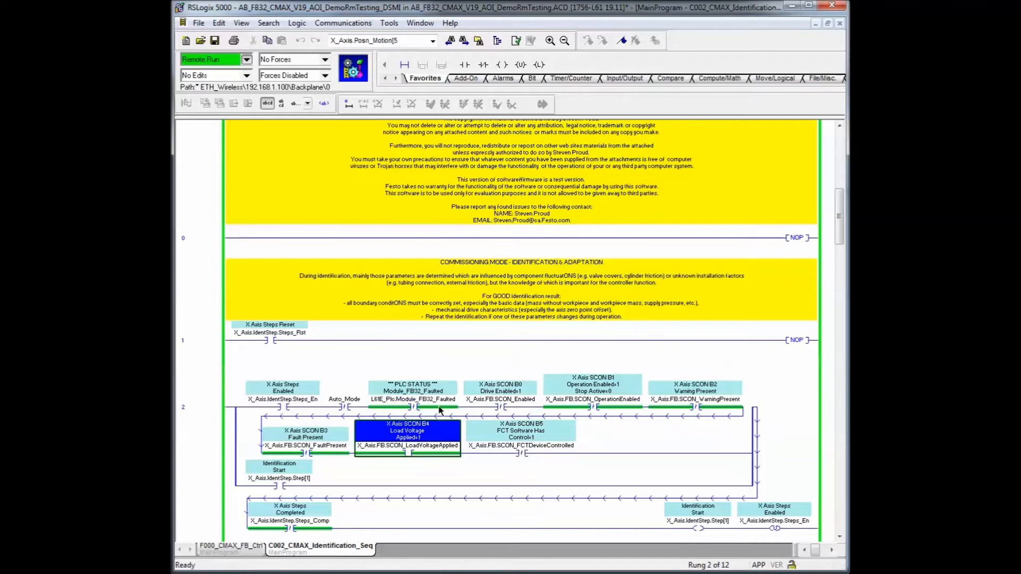
left_click(520, 446)
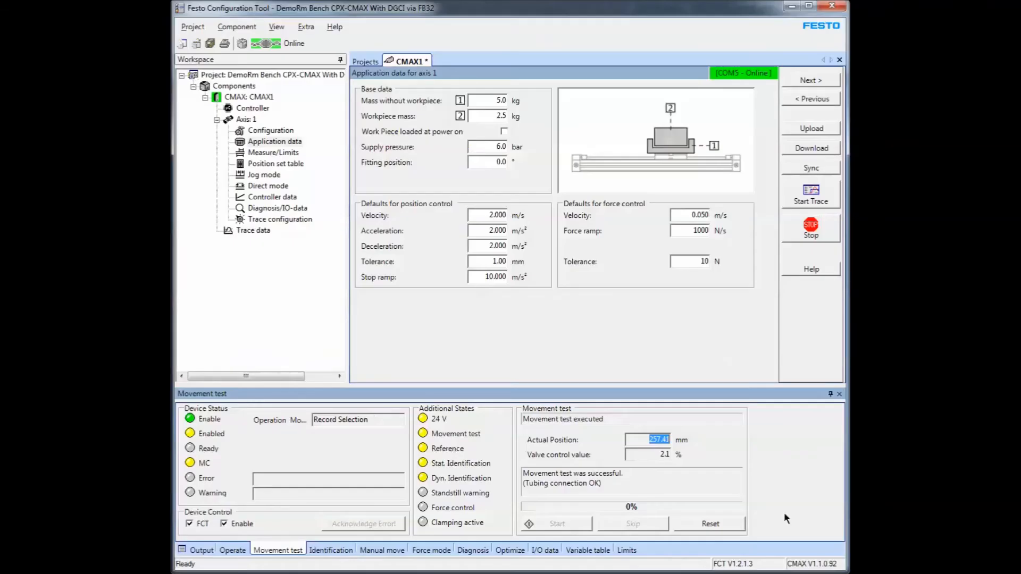
Return to the Identification panel and enable the drive under Device Control.
left_click(331, 549)
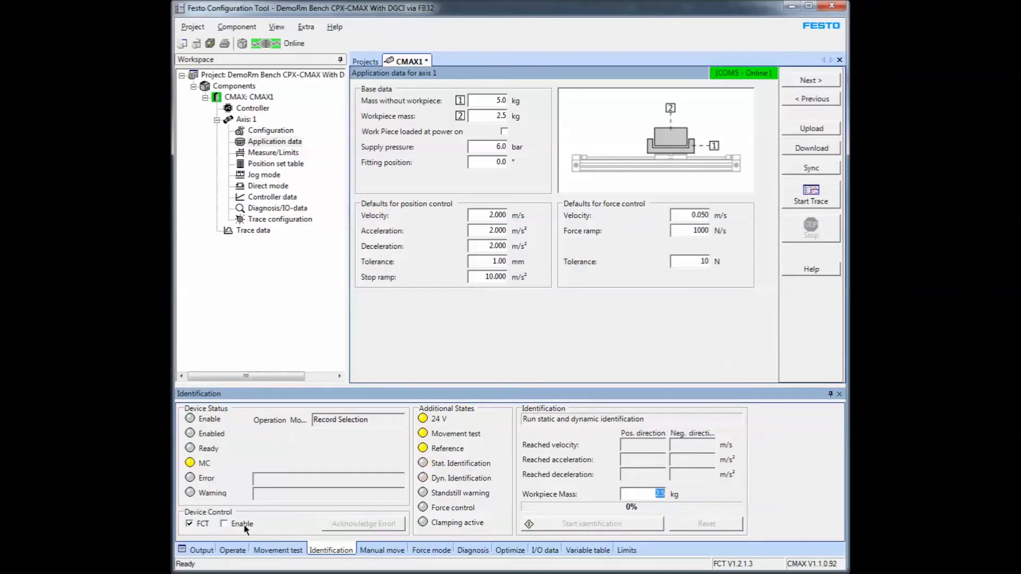
left_click(223, 523)
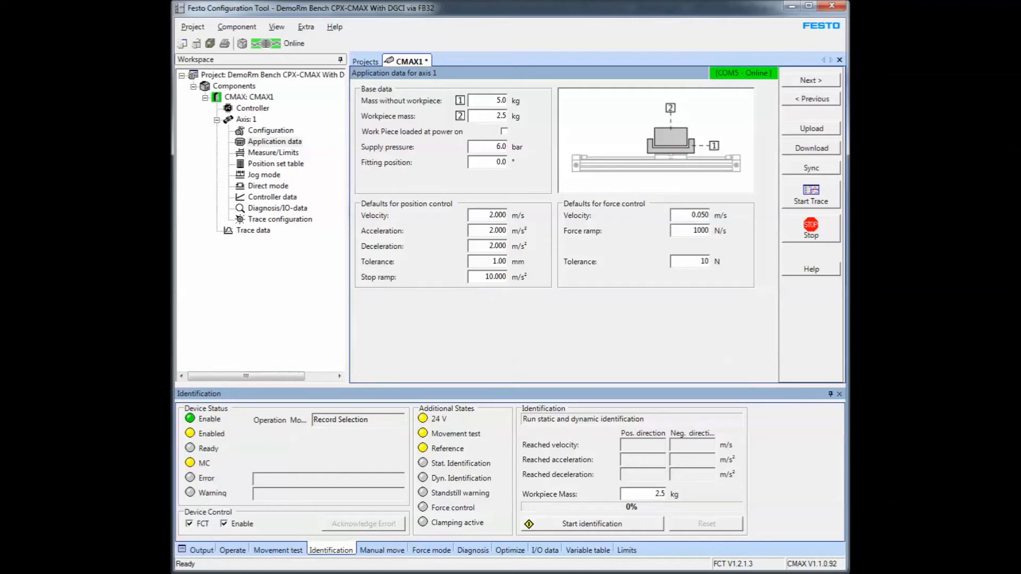
Select Application data, then Controller data for axis 1 in the workspace tree.
left_click(275, 141)
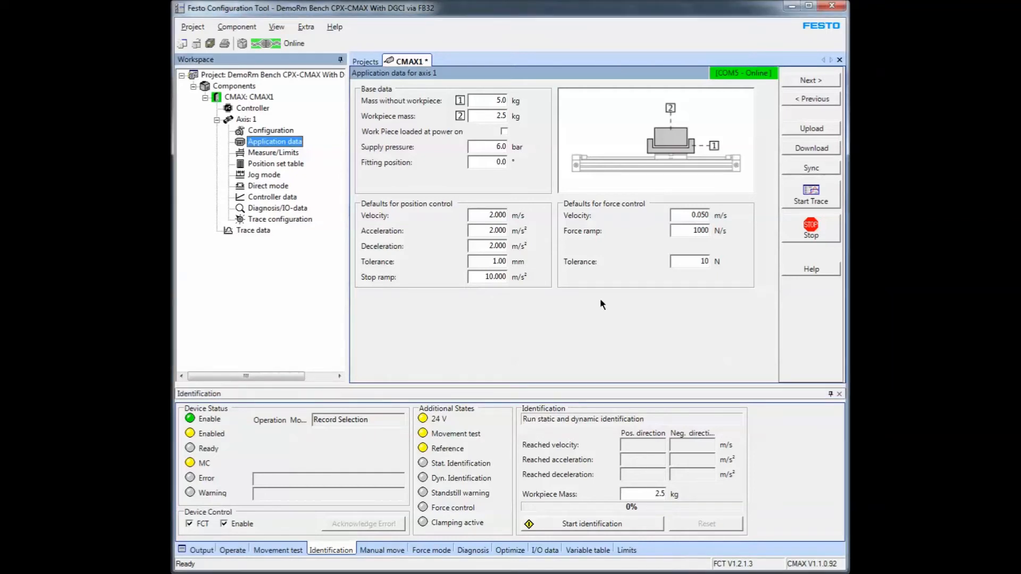
mouse_move(286, 197)
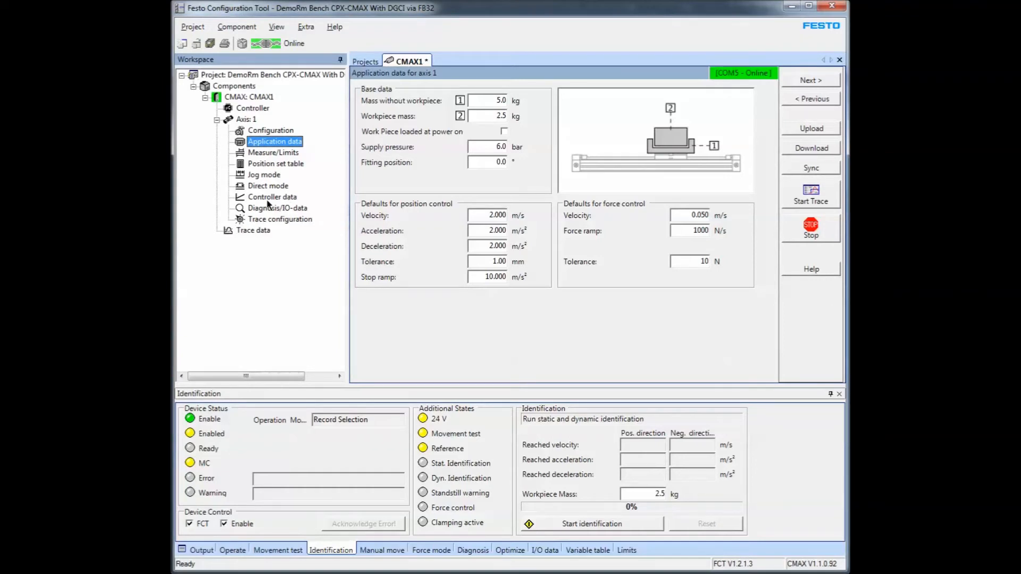
left_click(272, 197)
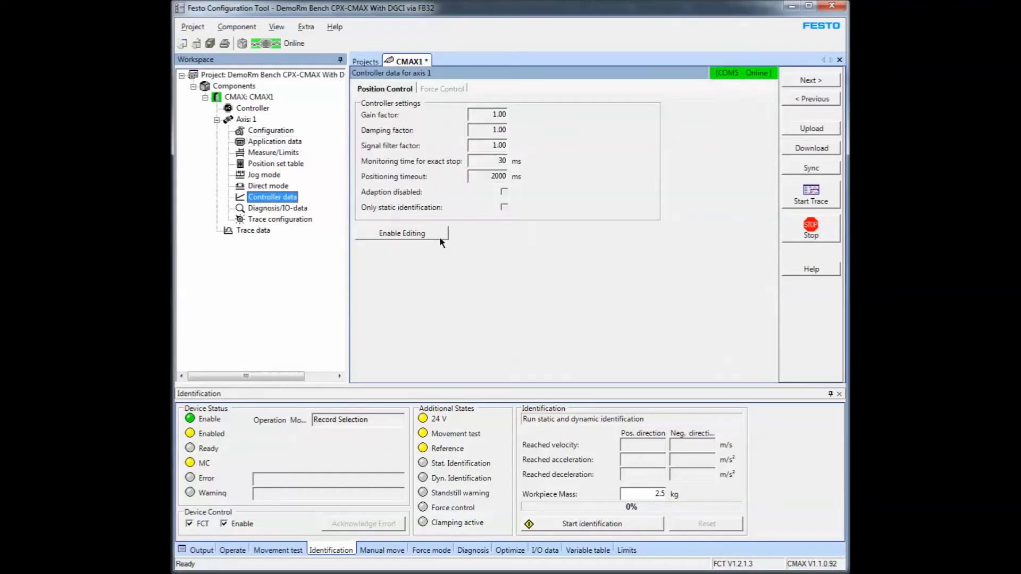
Enable editing of the controller settings and toggle 'Only static identification' on and back off.
left_click(401, 233)
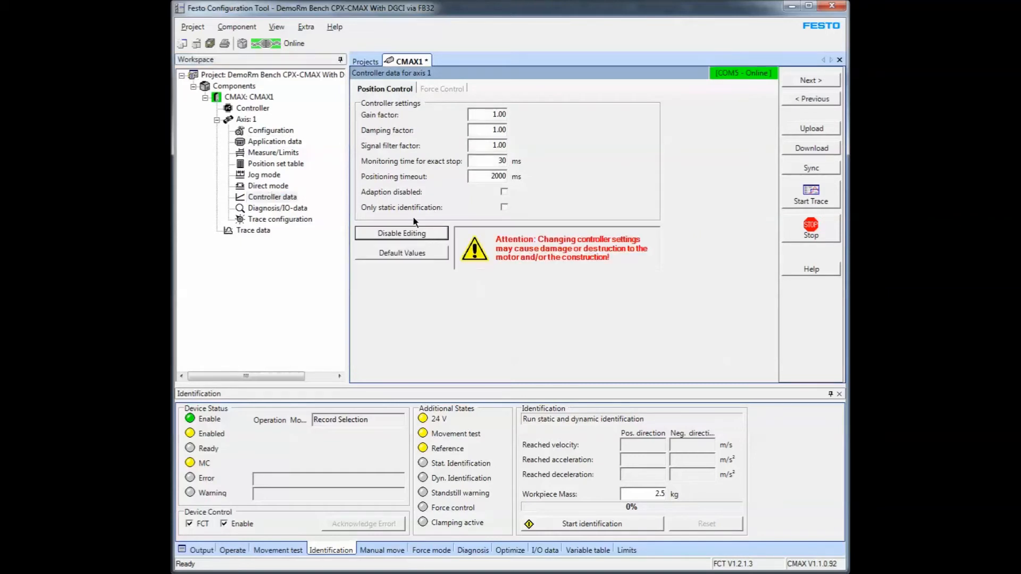
left_click(503, 208)
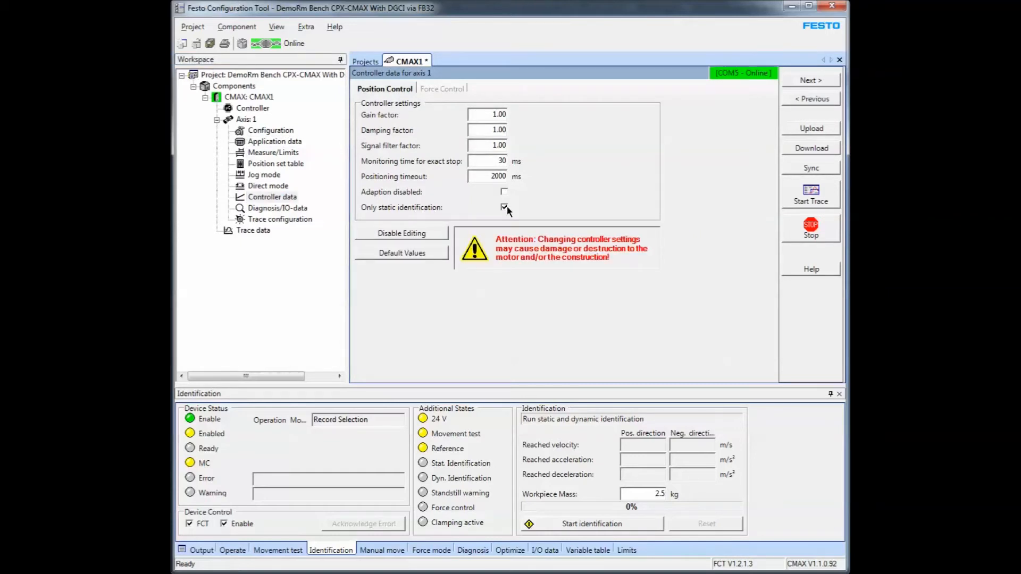
left_click(503, 207)
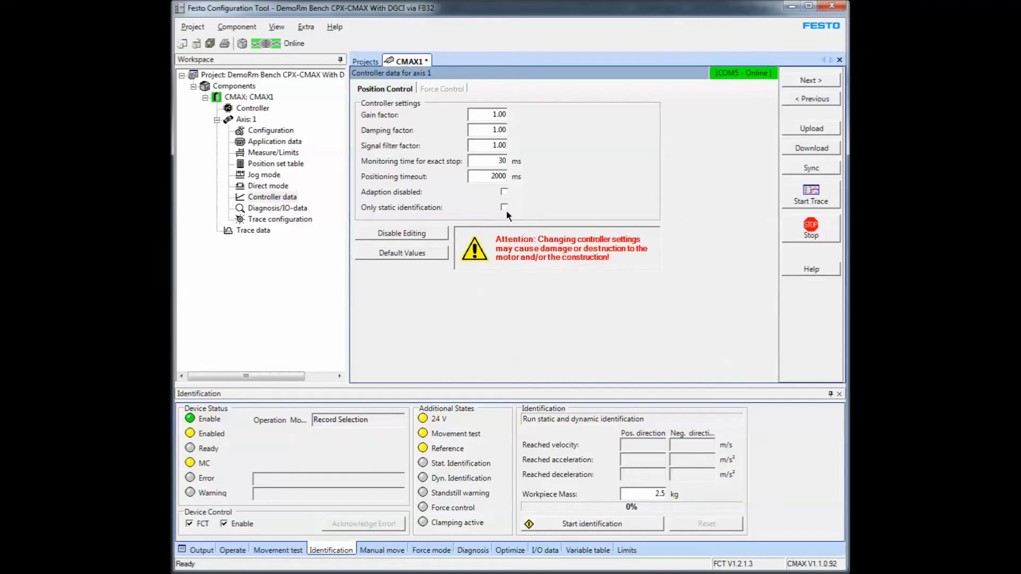
mouse_move(501, 215)
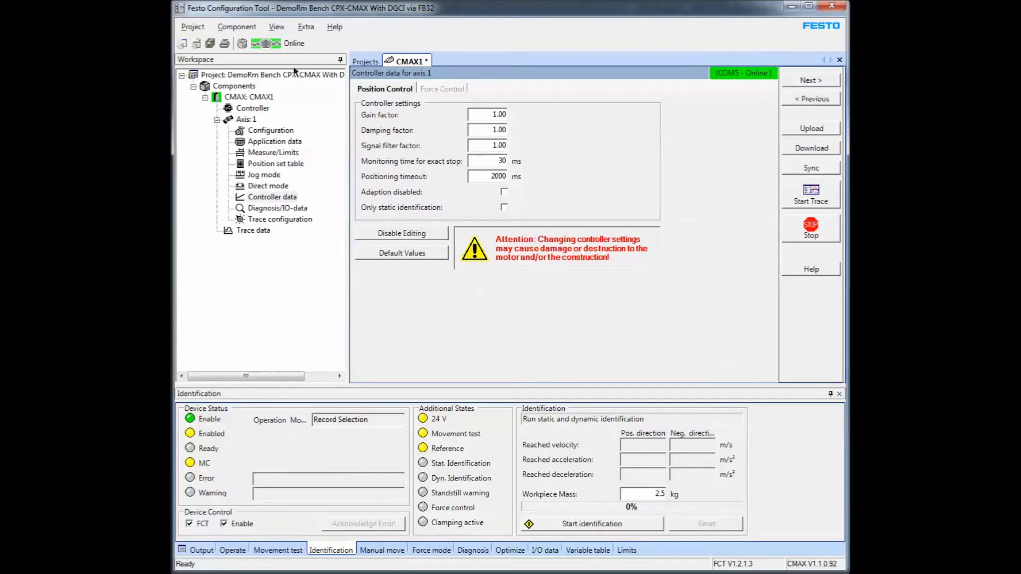
left_click(334, 26)
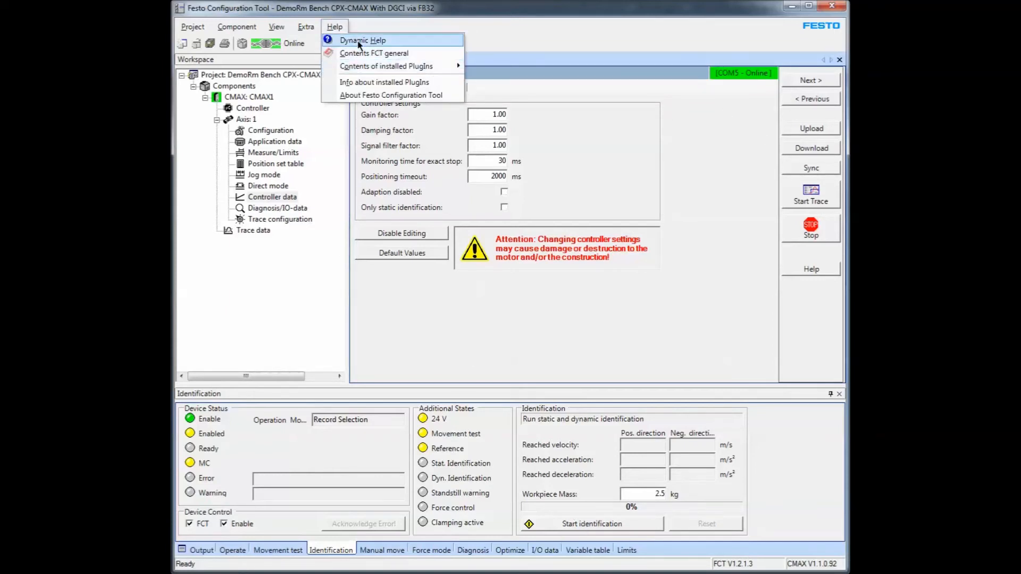
left_click(362, 40)
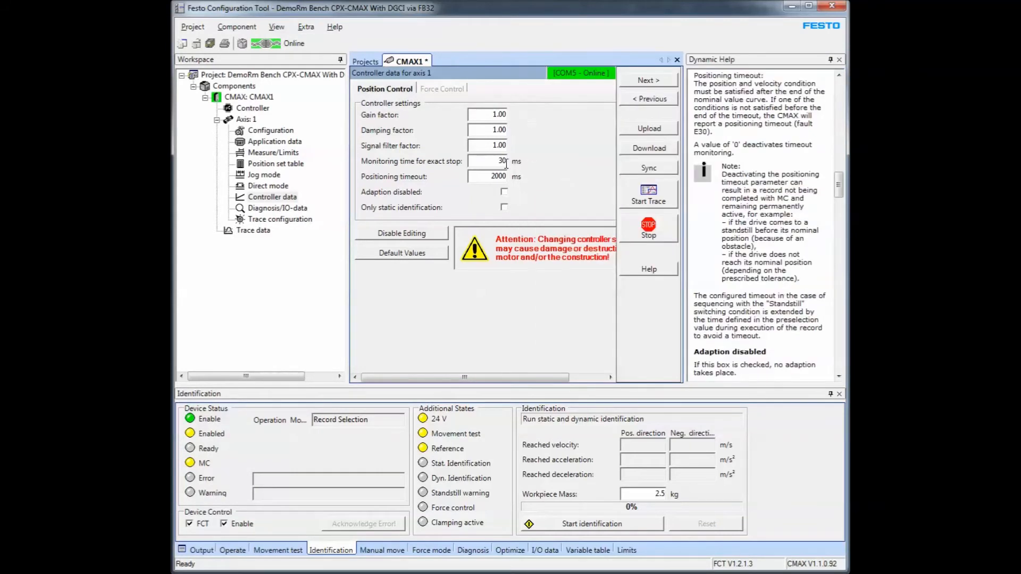
left_click(487, 161)
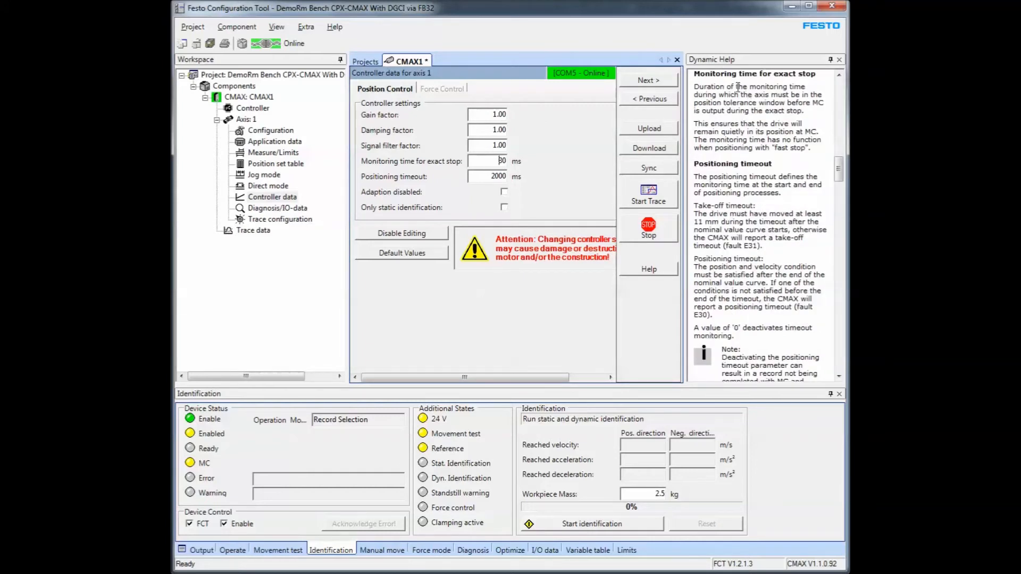
left_click(487, 115)
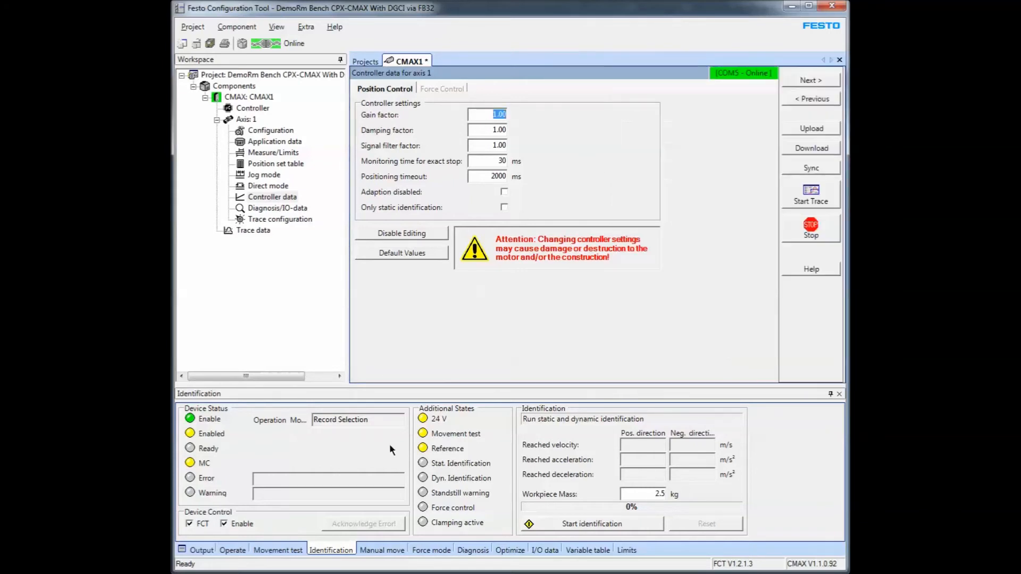
mouse_move(598, 537)
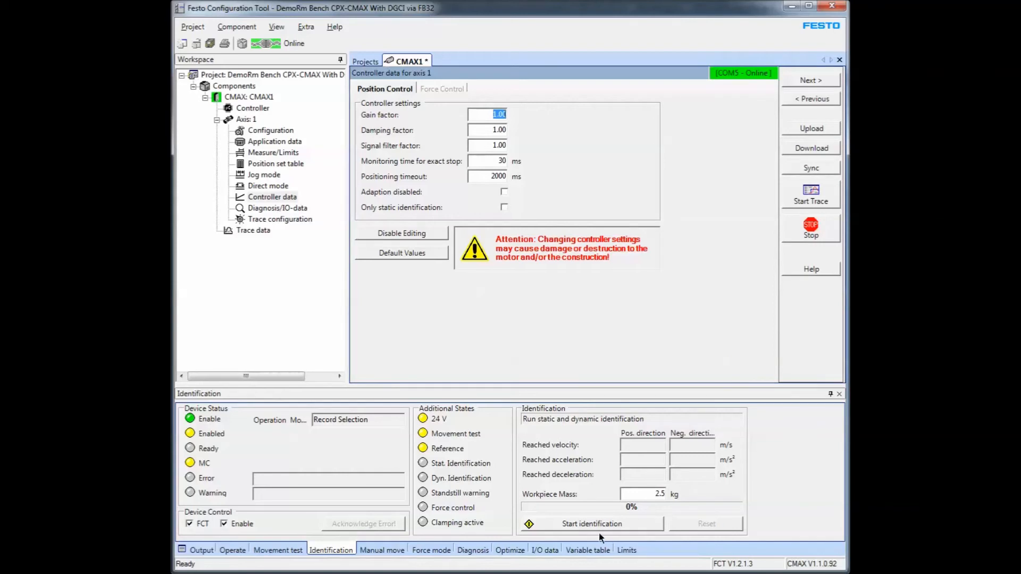
Start identification, accept resetting Enable for the settings download, then re-enable the drive.
left_click(810, 147)
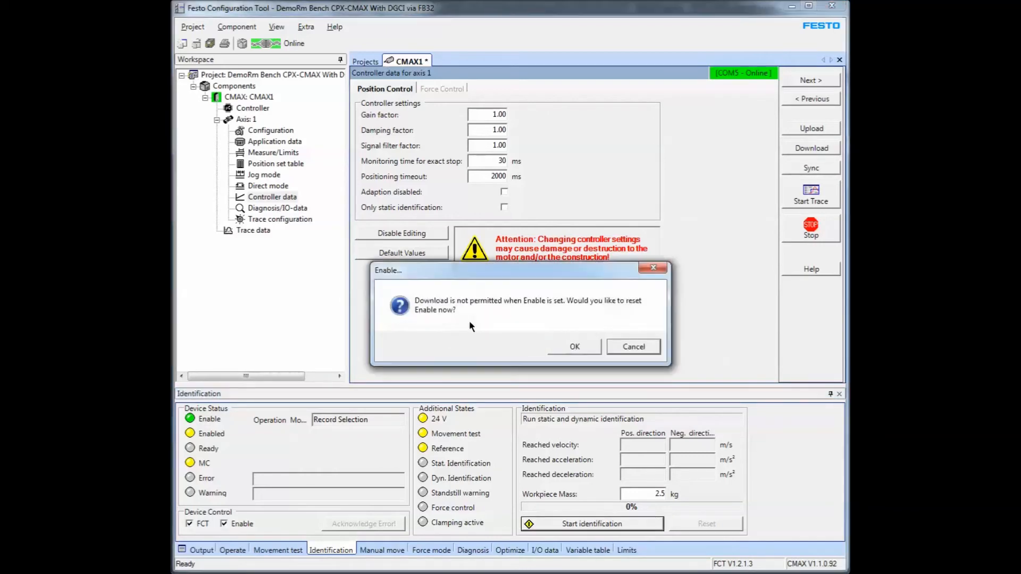
left_click(573, 346)
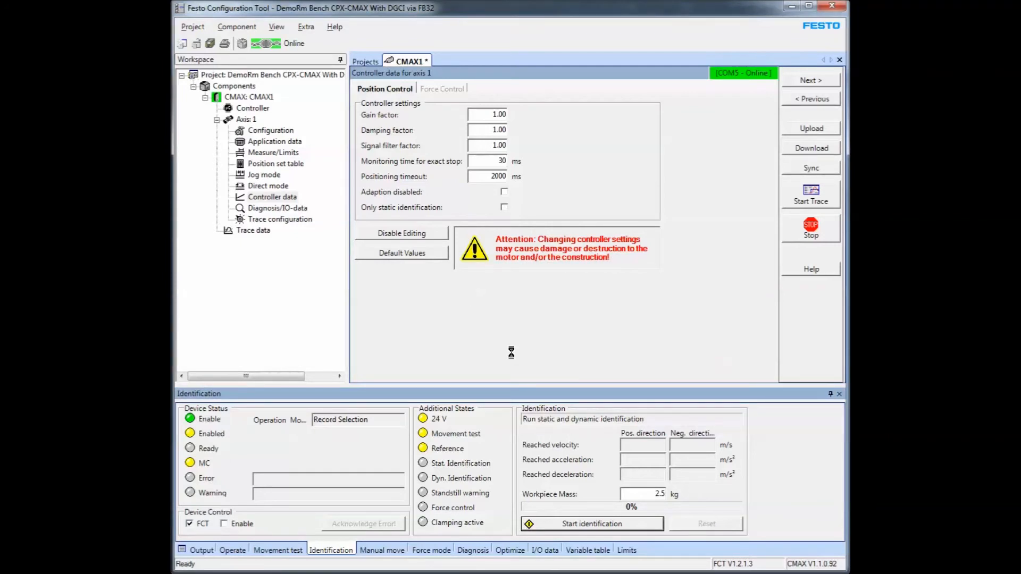
left_click(810, 147)
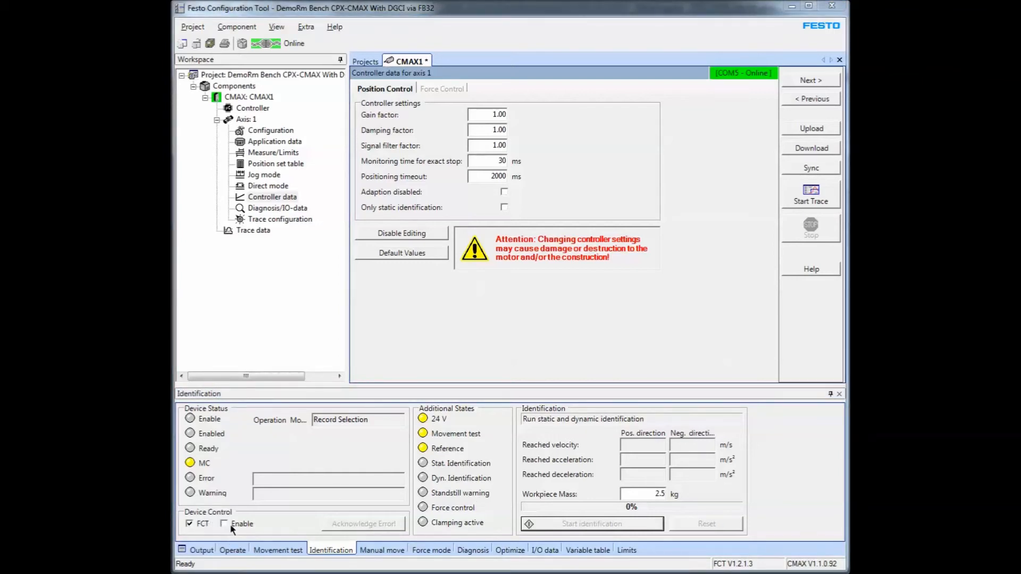
left_click(223, 523)
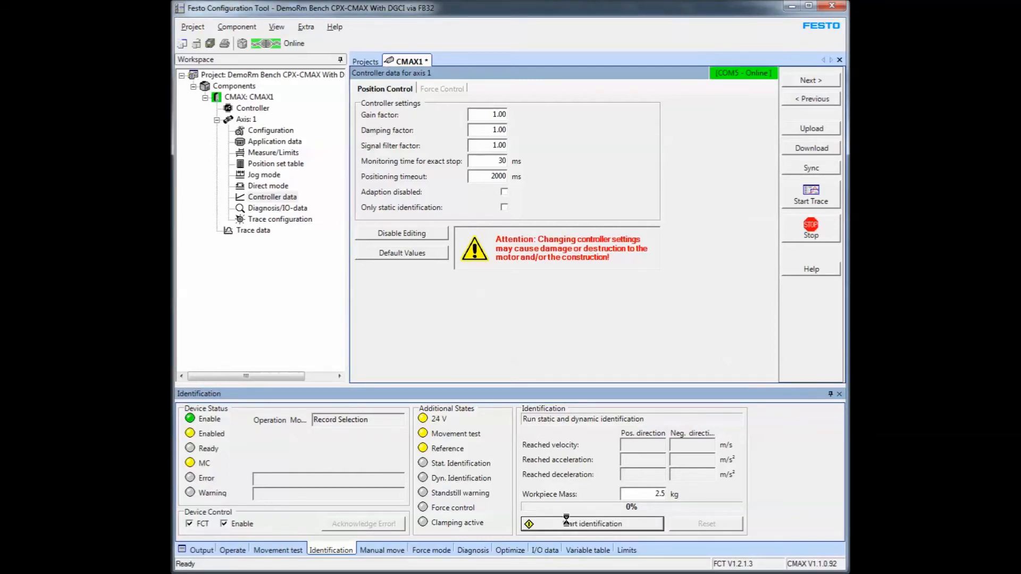
Run static and dynamic identification and check reached acceleration and deceleration values.
left_click(591, 523)
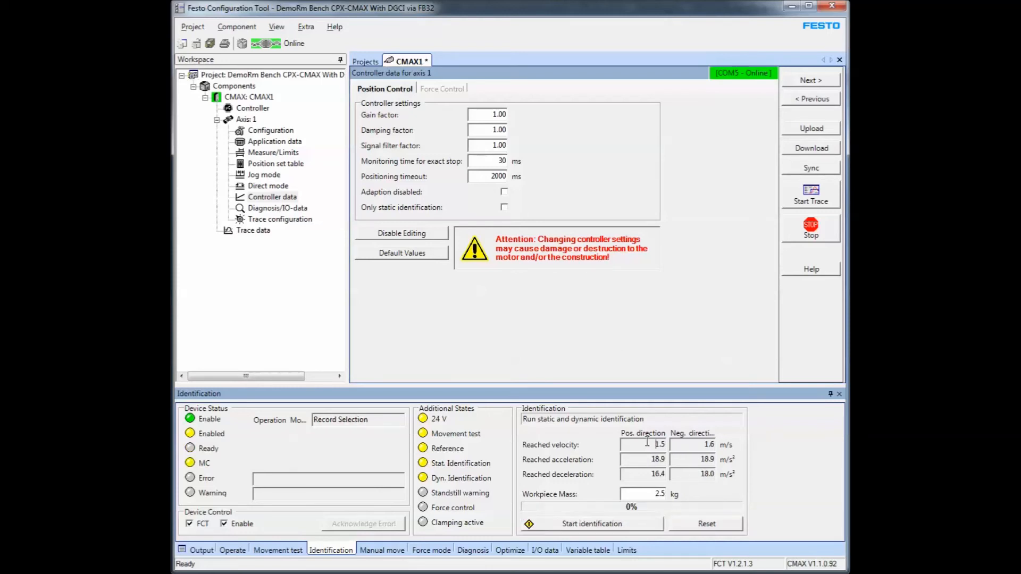
triple_click(656, 459)
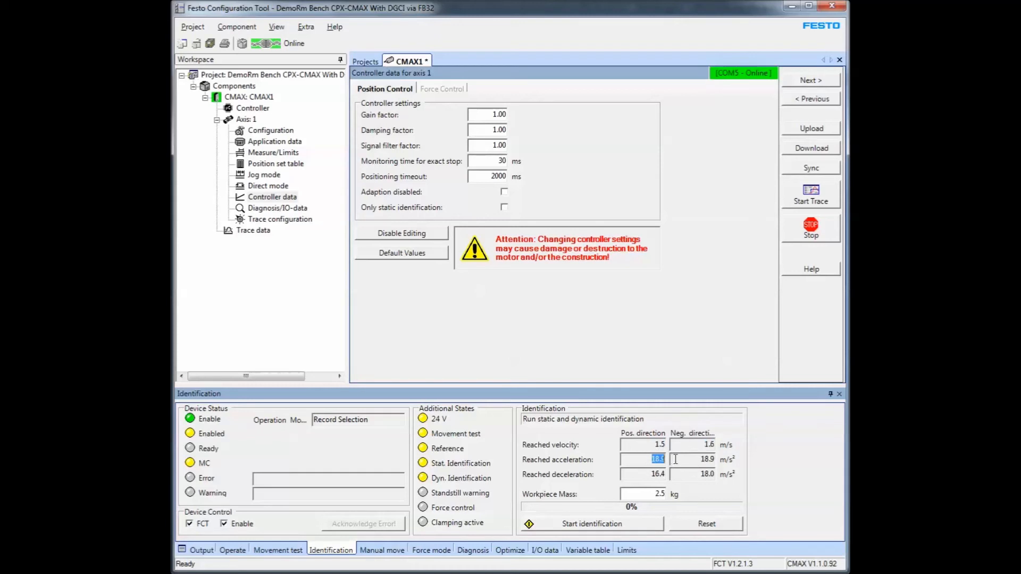
left_click(698, 474)
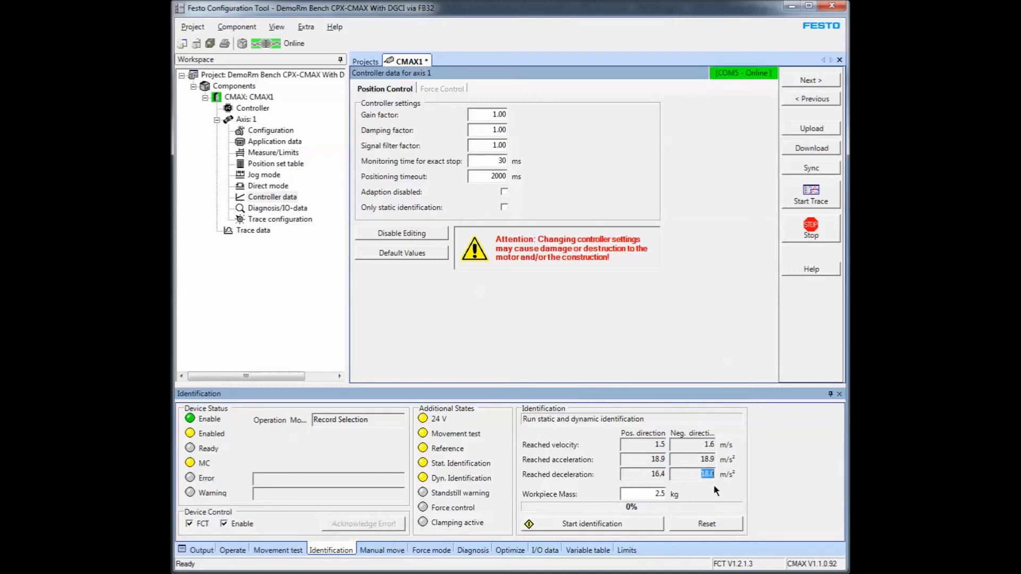
mouse_move(465, 436)
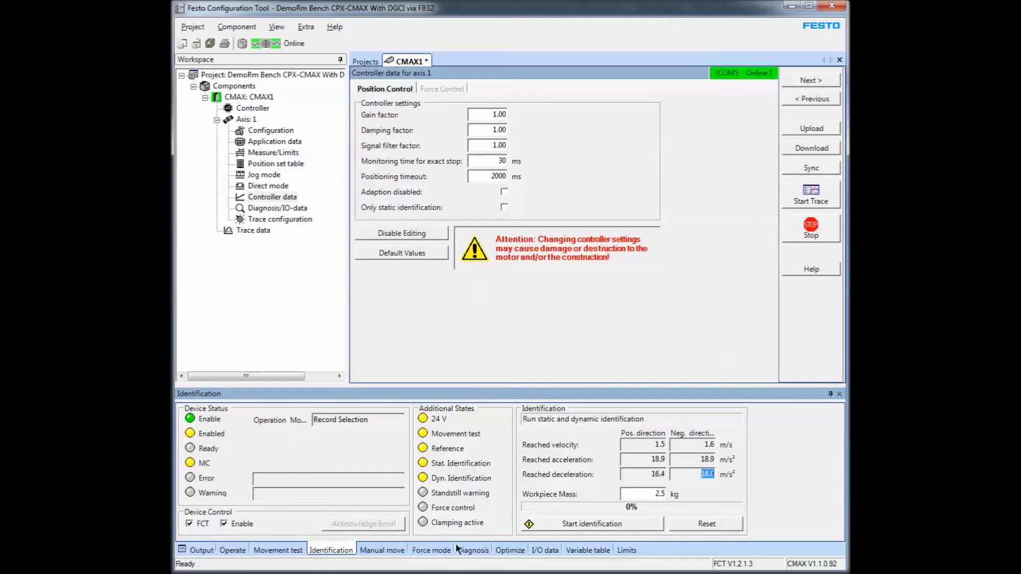
Browse the Diagnosis and Optimize panels, then return to Identification and select the gain factor.
left_click(472, 549)
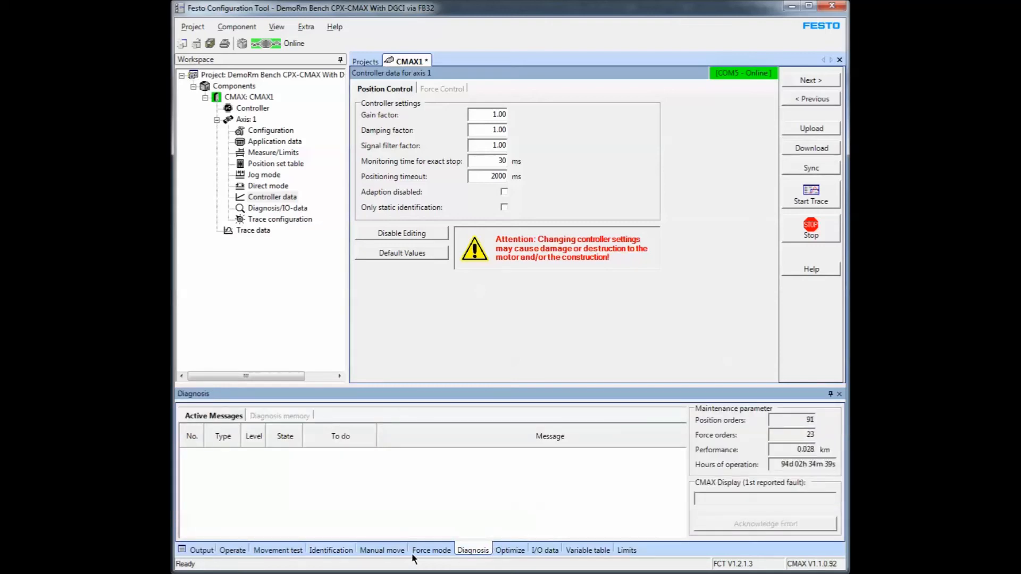
left_click(510, 550)
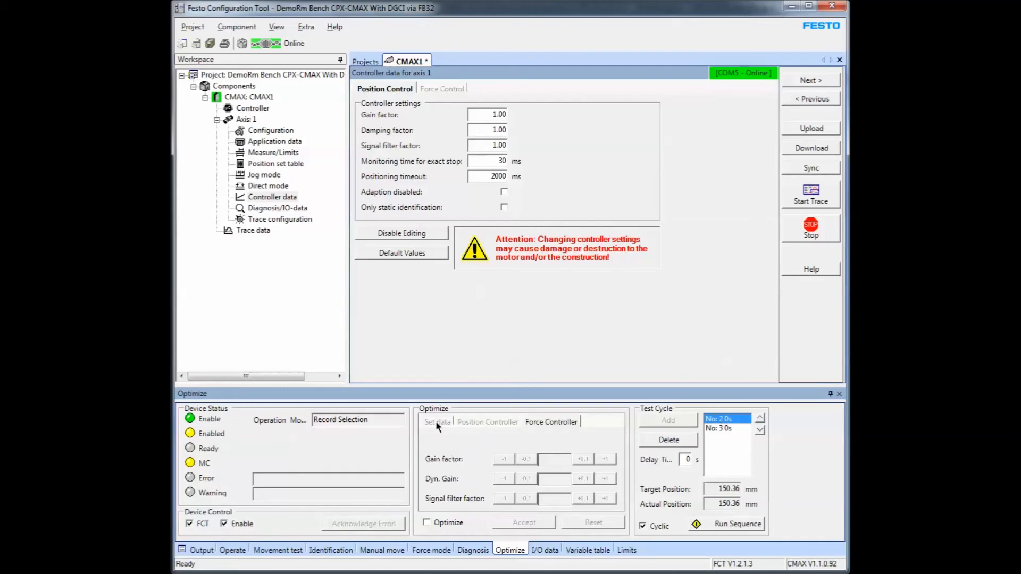
left_click(437, 422)
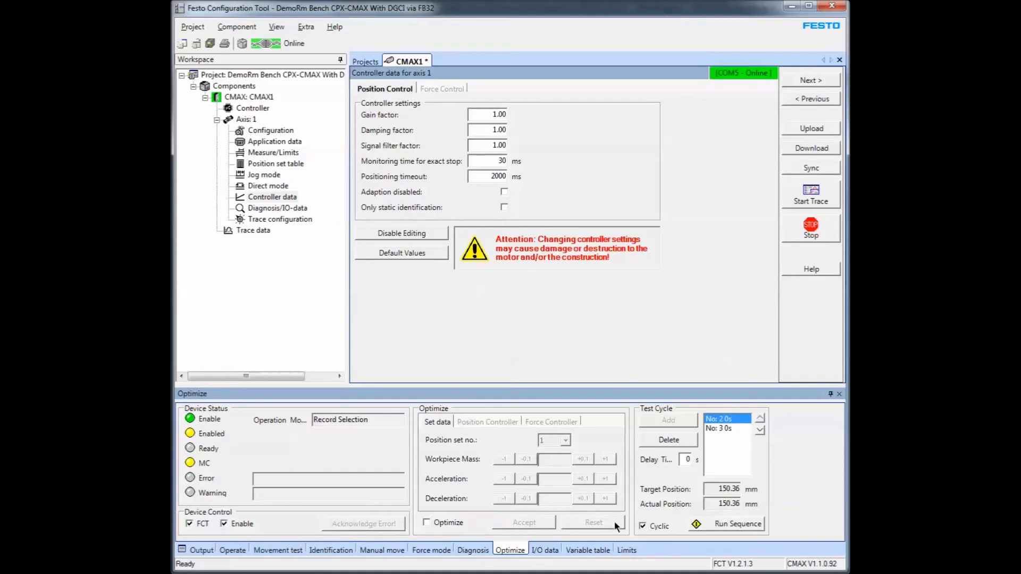
left_click(331, 550)
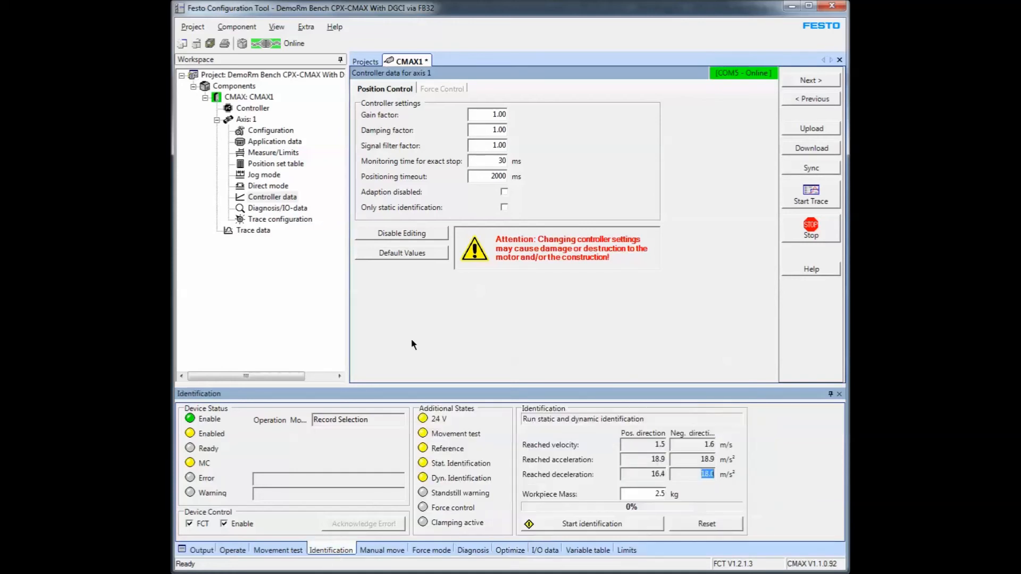
left_click(487, 114)
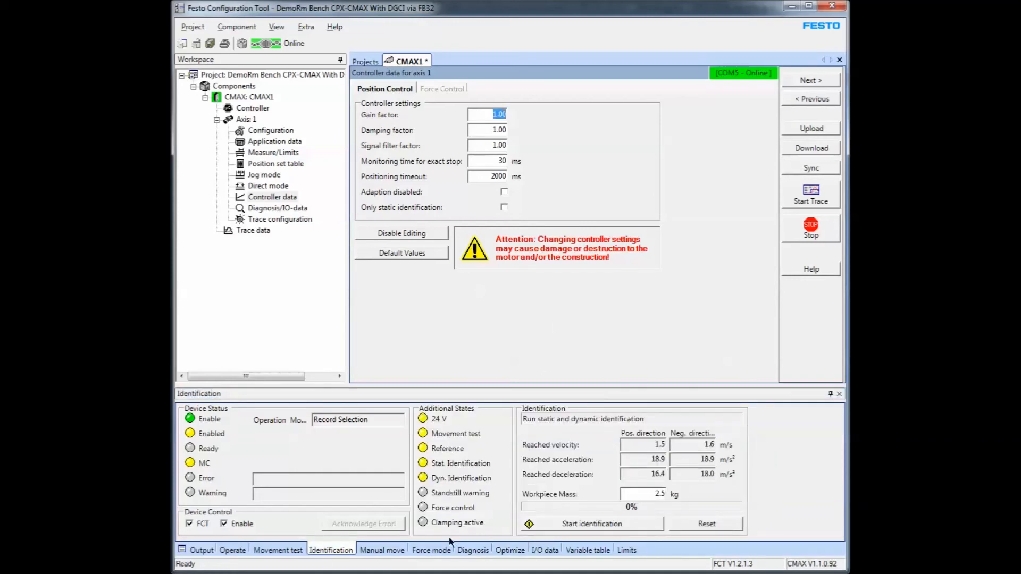
Jog the axis forward and back in Manual move, then open axis 1's position set table.
left_click(382, 550)
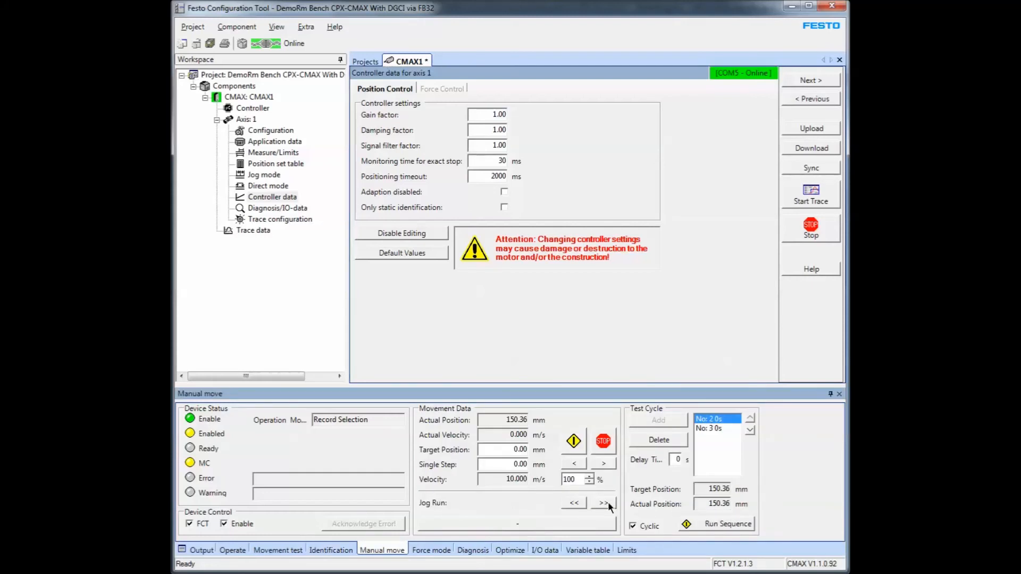
left_click(602, 503)
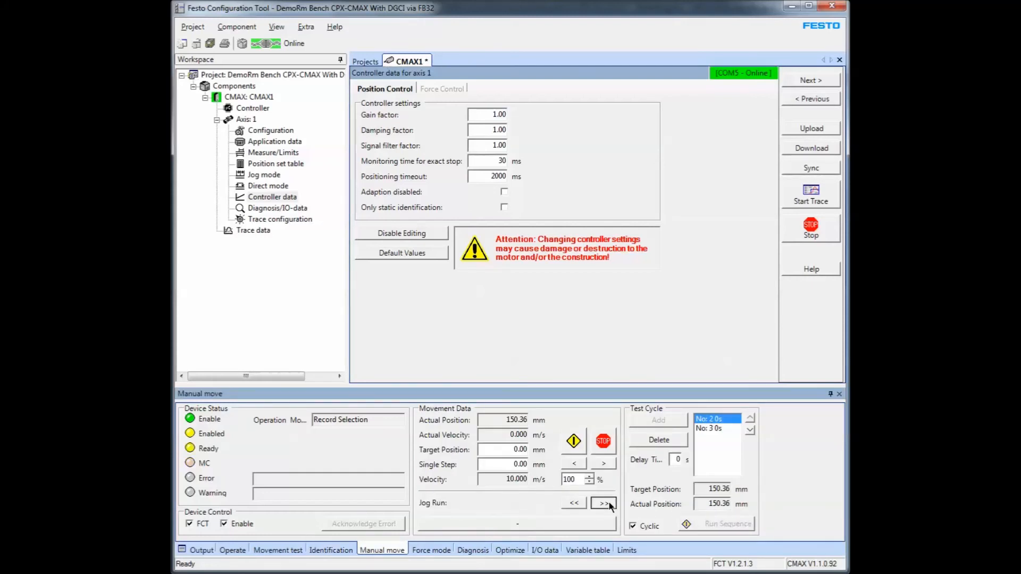
left_click(602, 503)
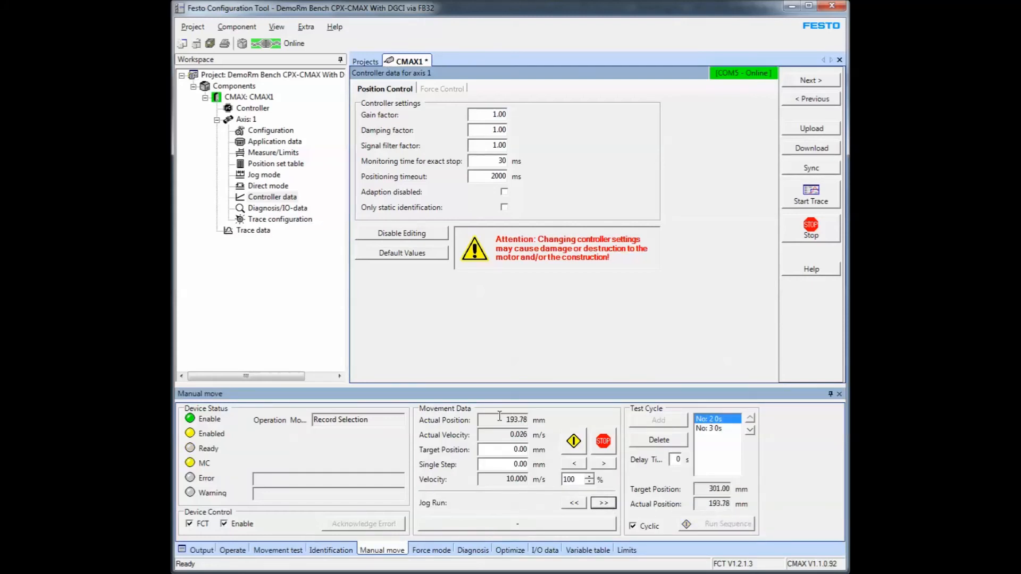
left_click(573, 503)
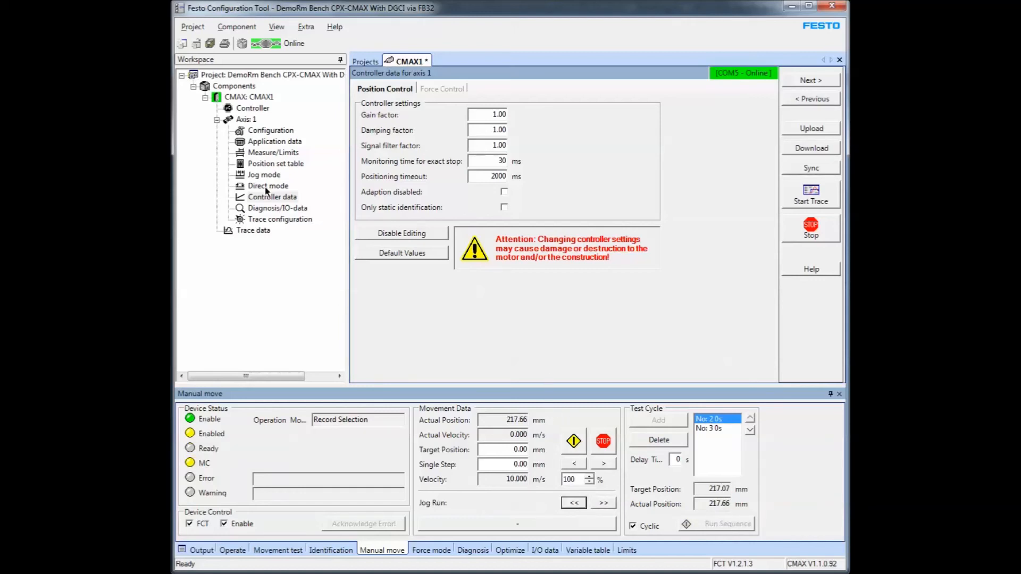
left_click(274, 163)
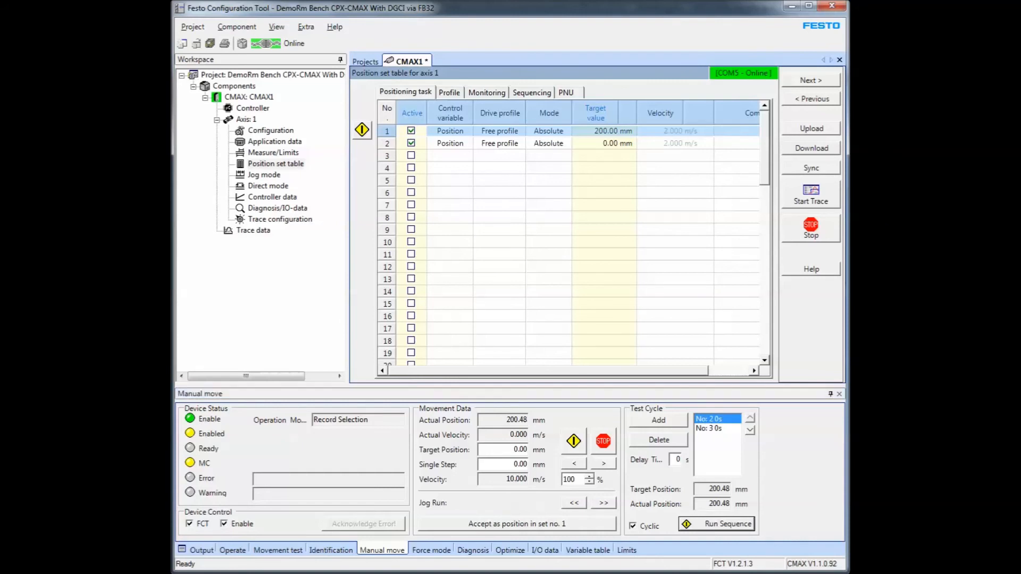
Run the position set test sequence, stop it, and switch to the Force mode panel.
left_click(449, 144)
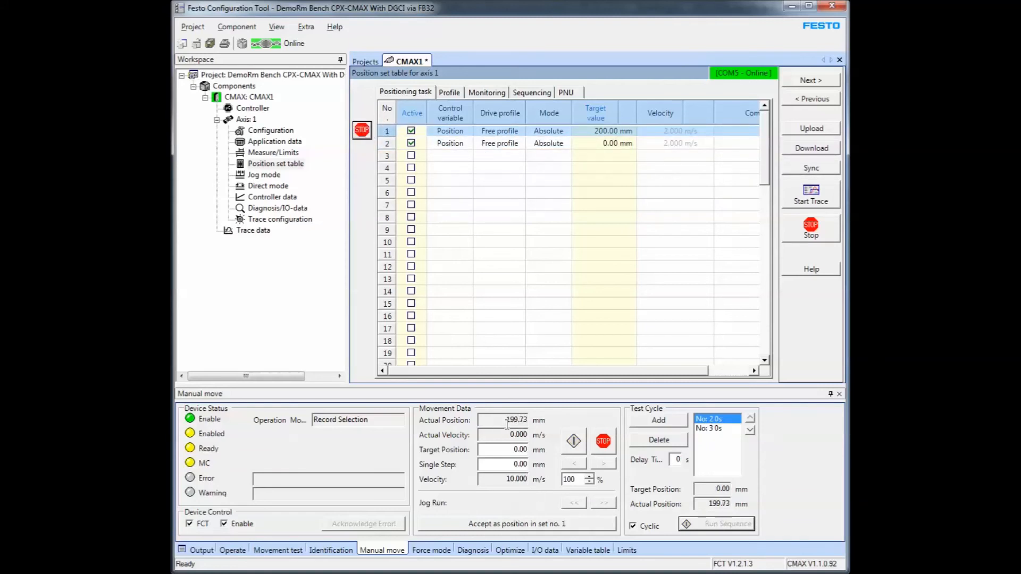
left_click(716, 523)
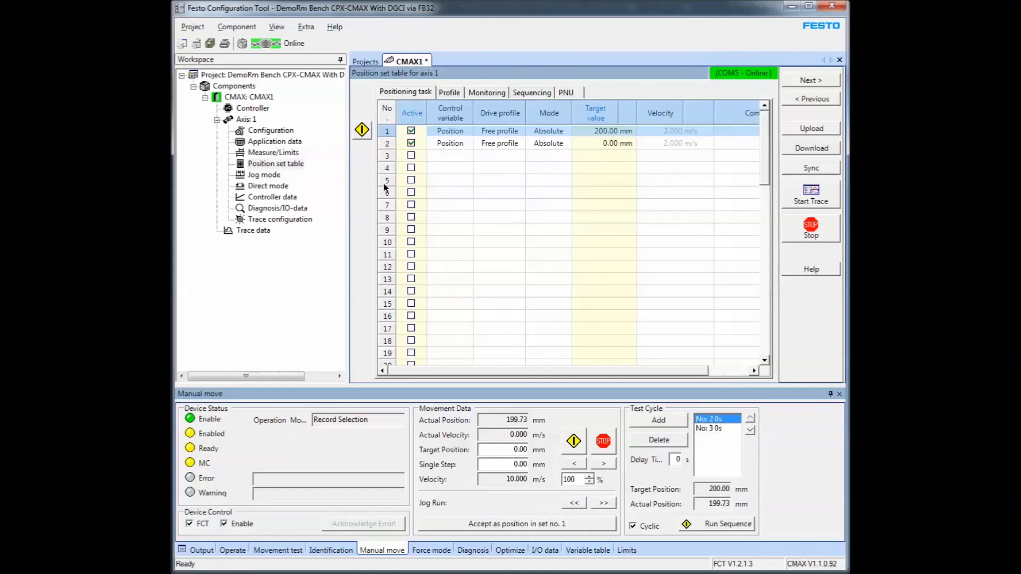
left_click(430, 550)
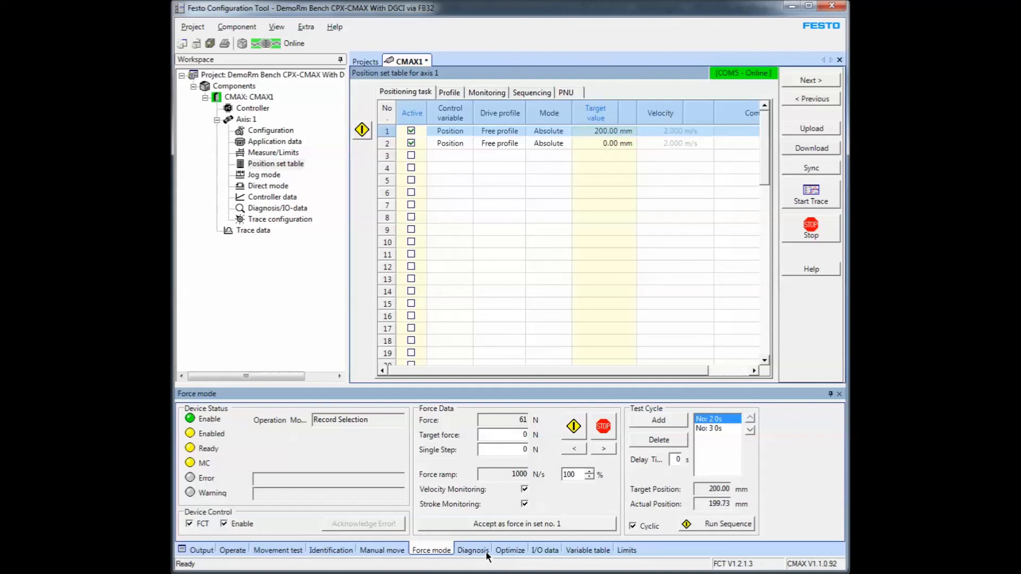
View Diagnosis and I/O data, read the variable table status values, then show the Operate panel.
left_click(472, 550)
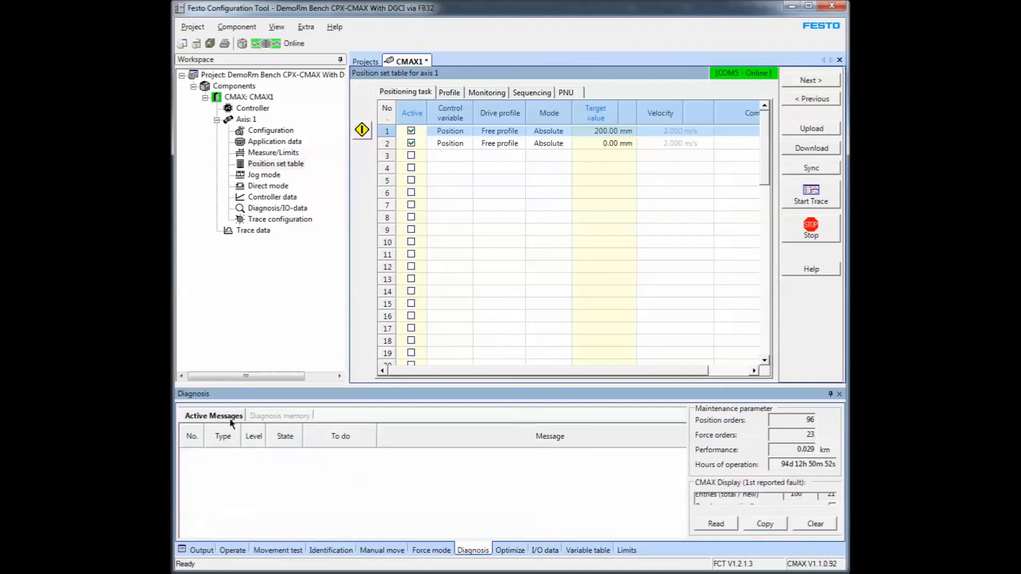
left_click(544, 550)
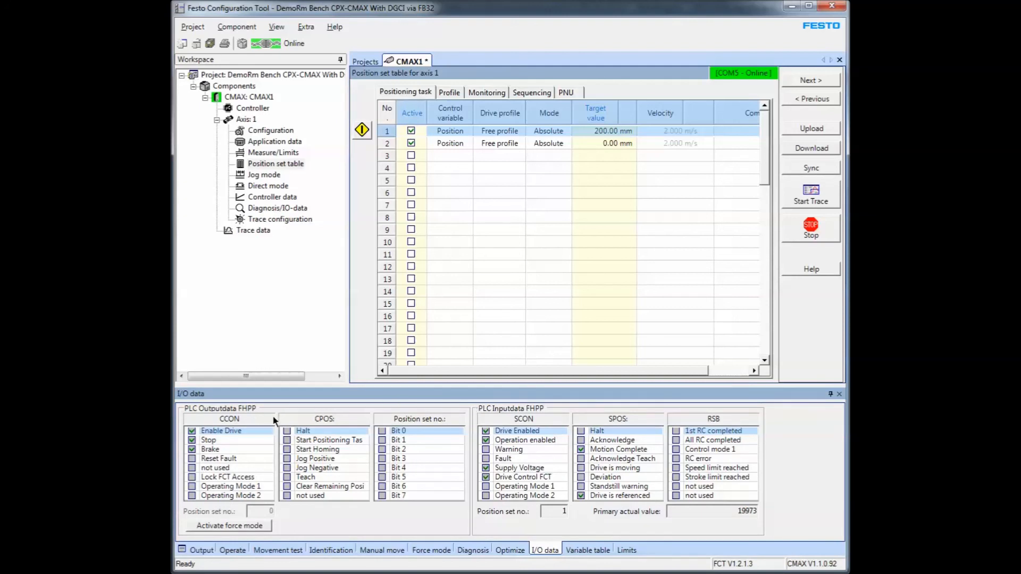
mouse_move(794, 459)
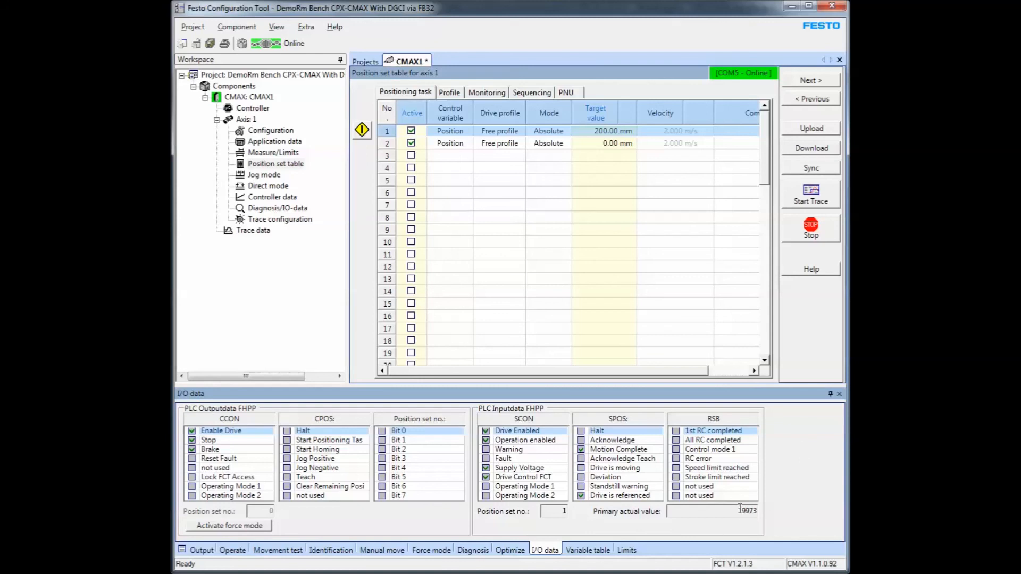
left_click(587, 550)
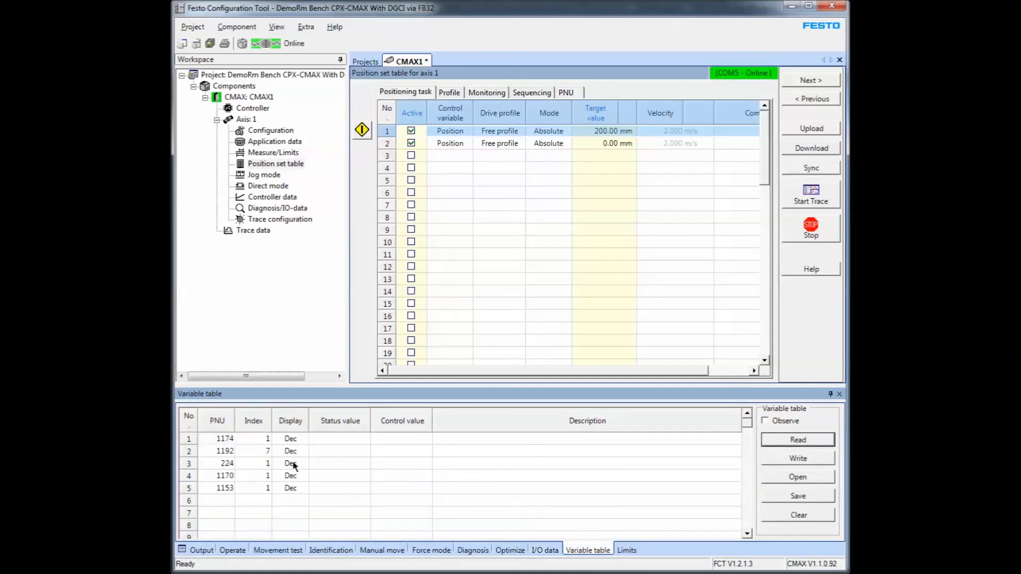
left_click(797, 439)
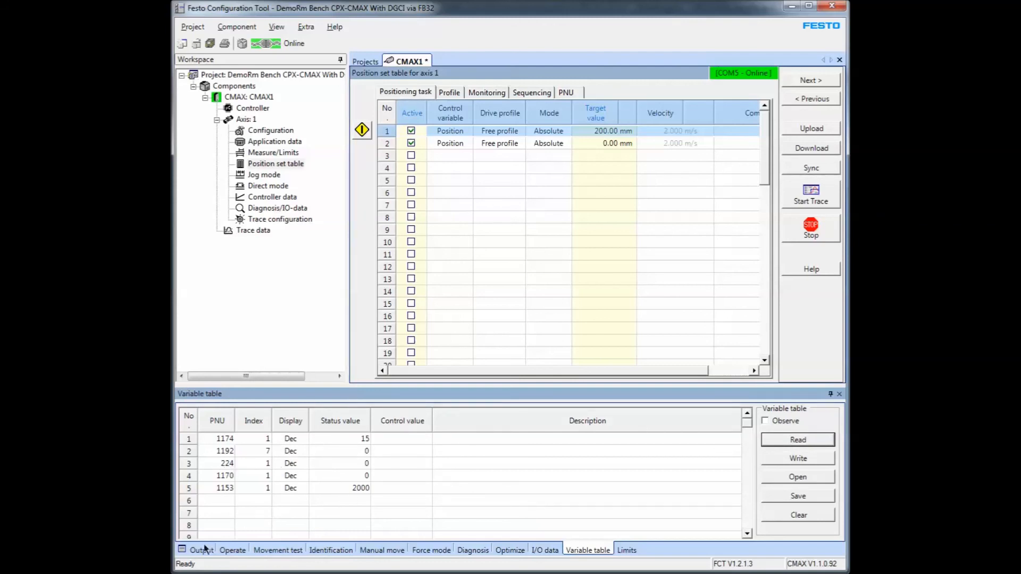
left_click(232, 549)
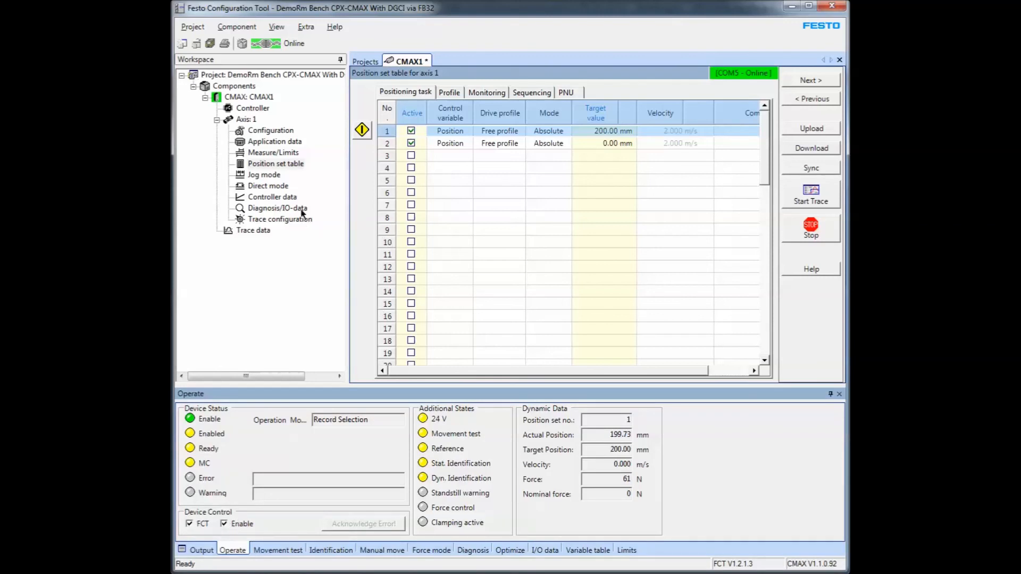
View axis 1 direct mode position control (10 m/s) and force control parameters, heading to Diagnosis.
left_click(268, 185)
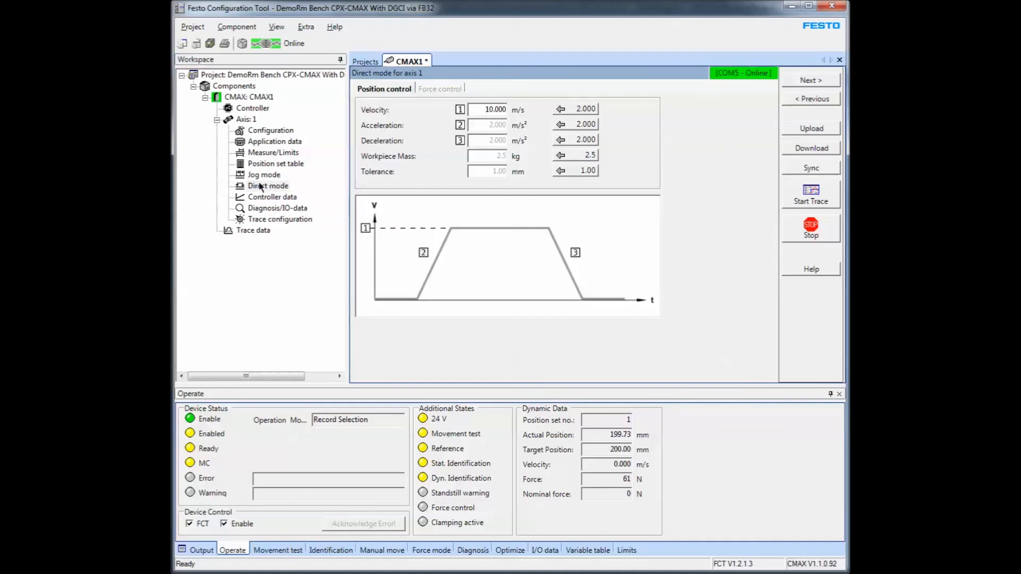
left_click(268, 185)
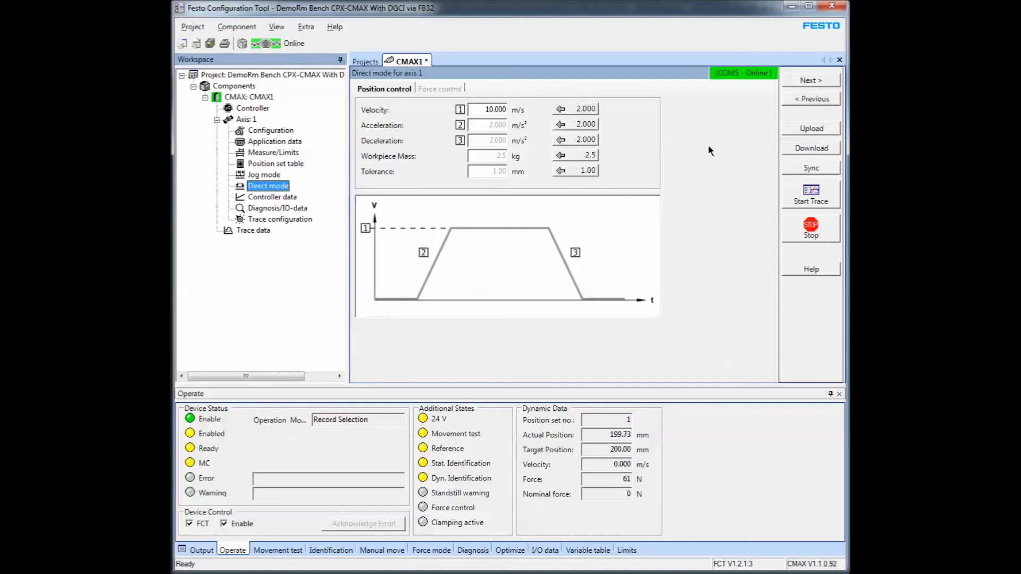
mouse_move(779, 128)
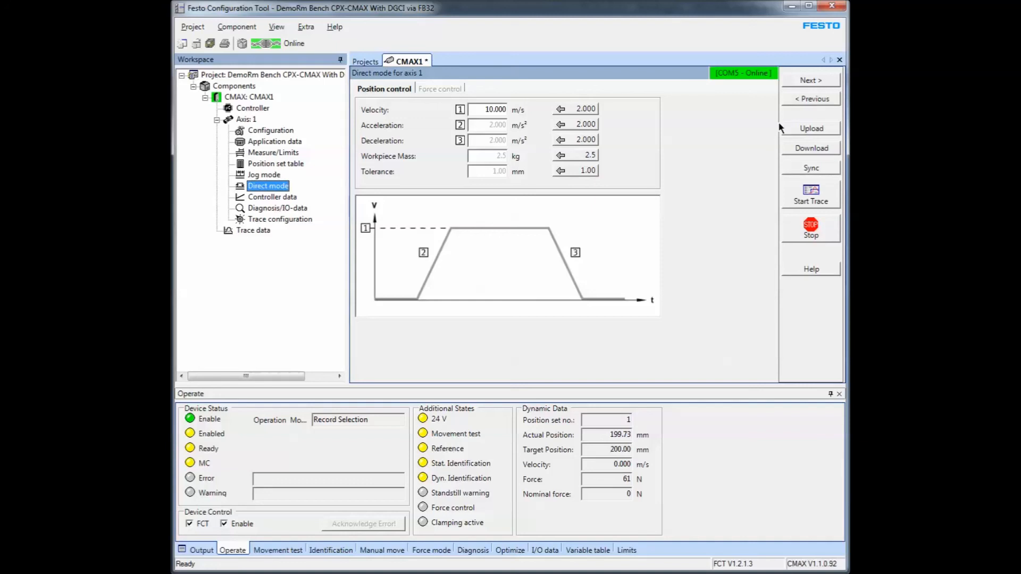
left_click(437, 88)
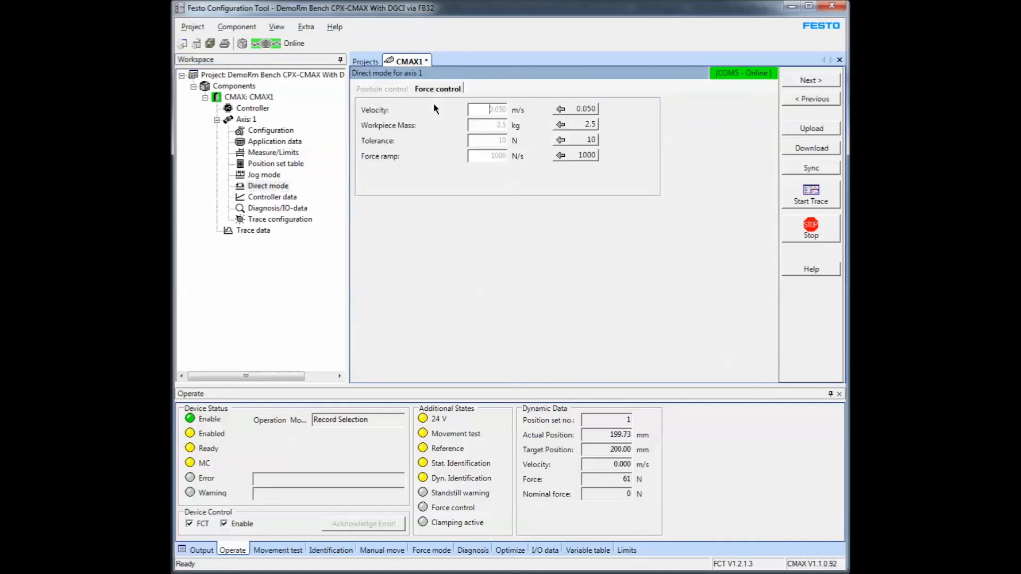
left_click(277, 207)
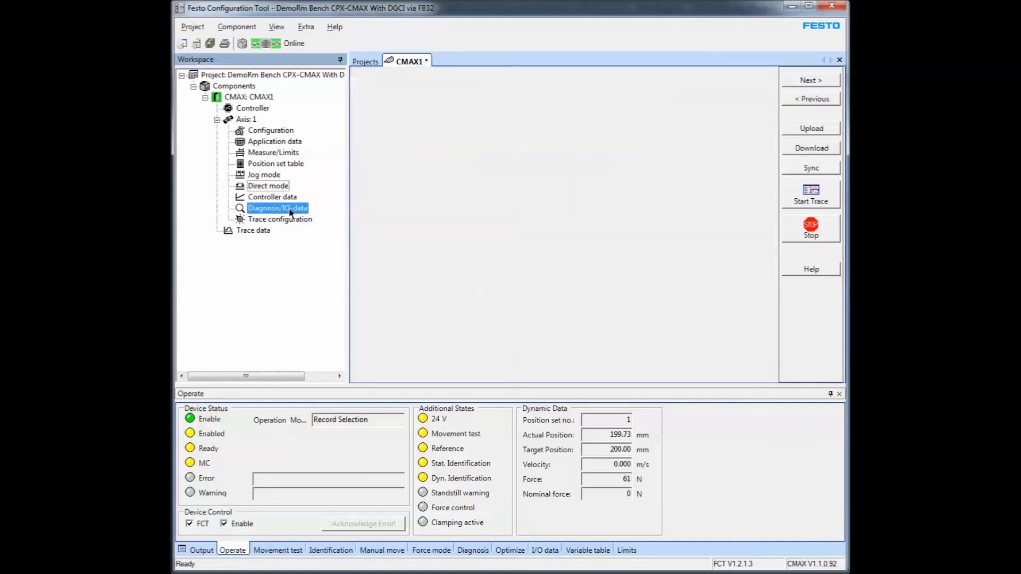
Inspect the IO-data Byte 4 mapping (velocity, force ramp in percent) and select Trace configuration.
left_click(277, 207)
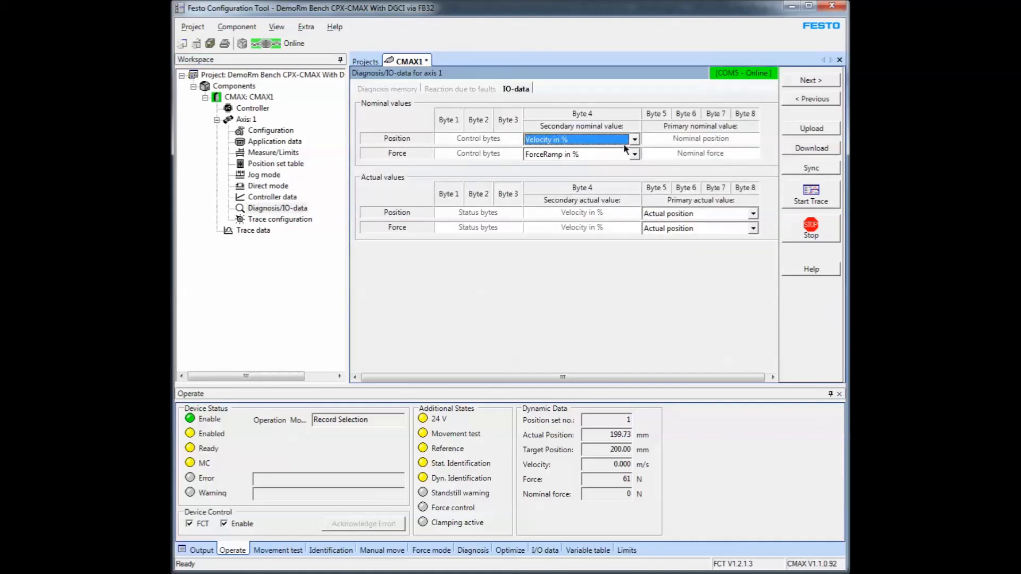
left_click(632, 138)
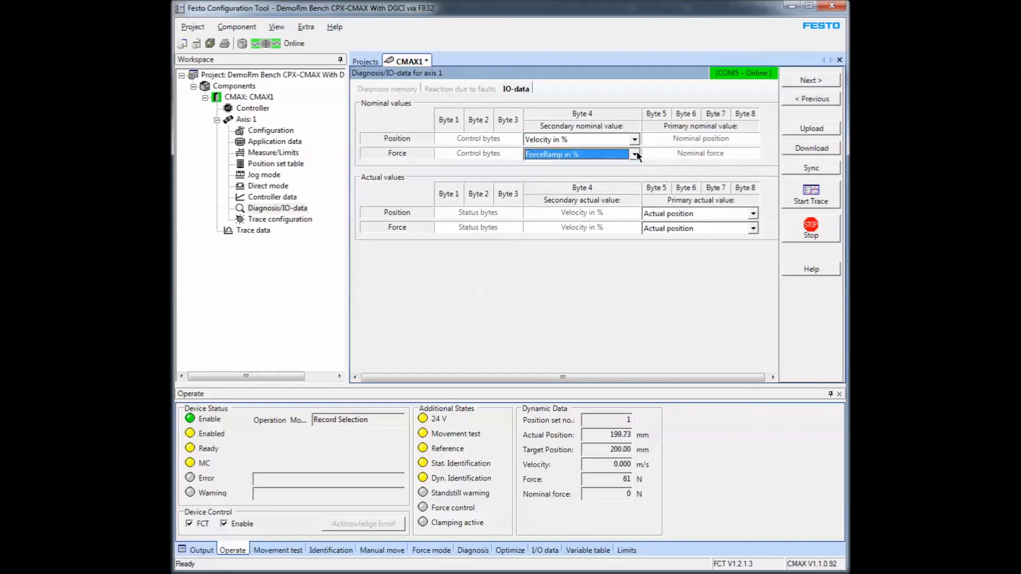
mouse_move(706, 168)
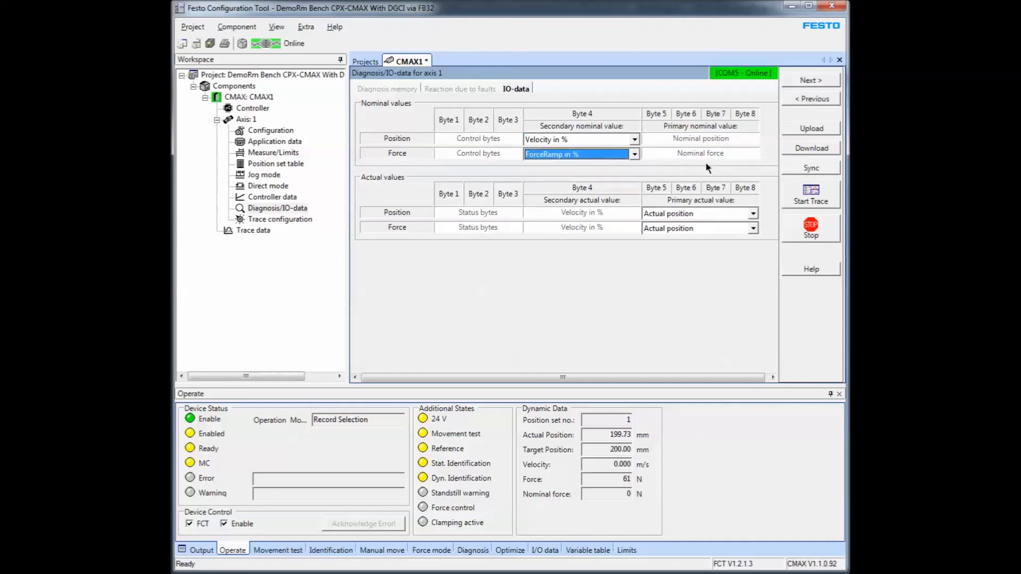
mouse_move(699, 334)
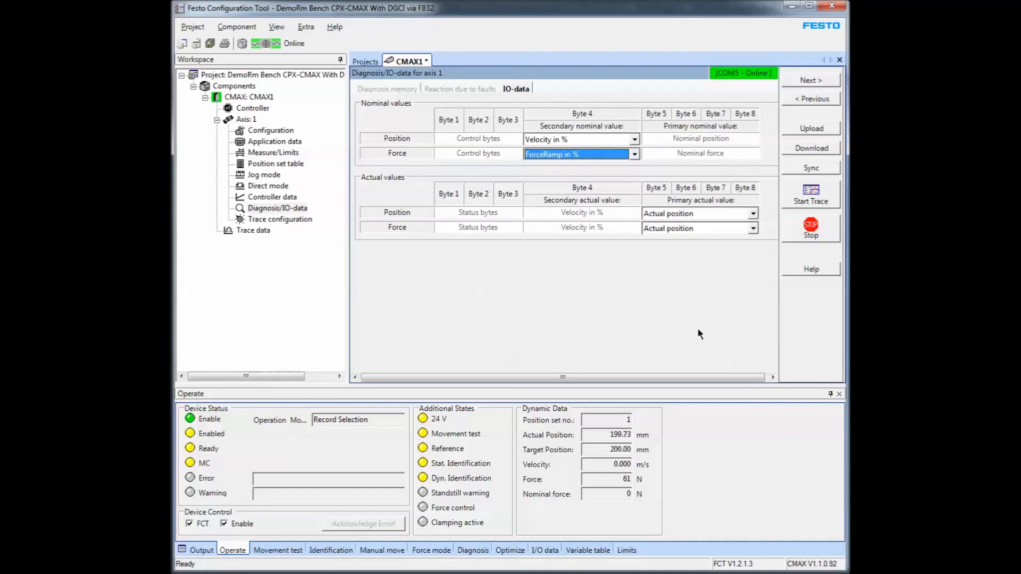
left_click(279, 219)
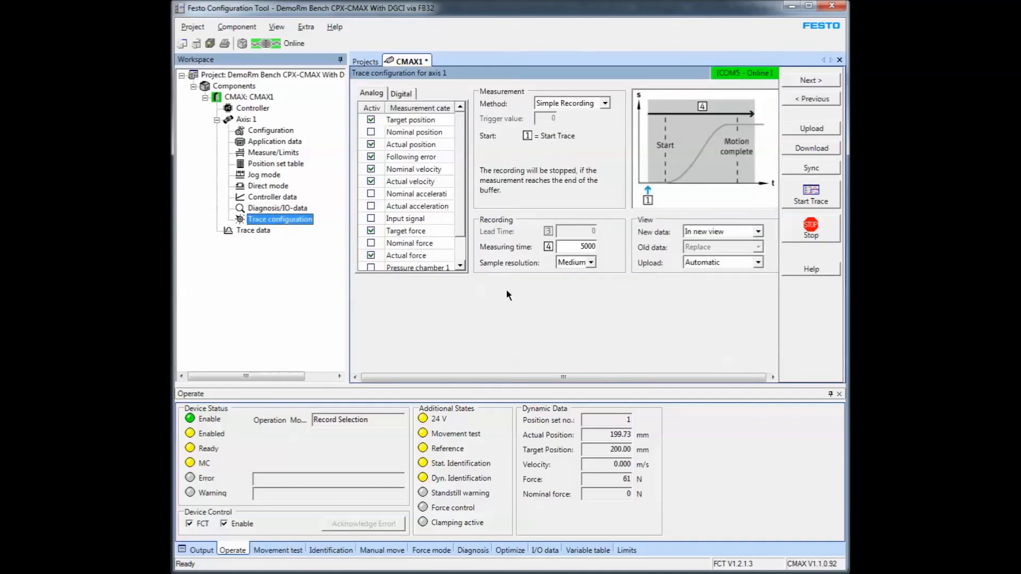
mouse_move(582, 305)
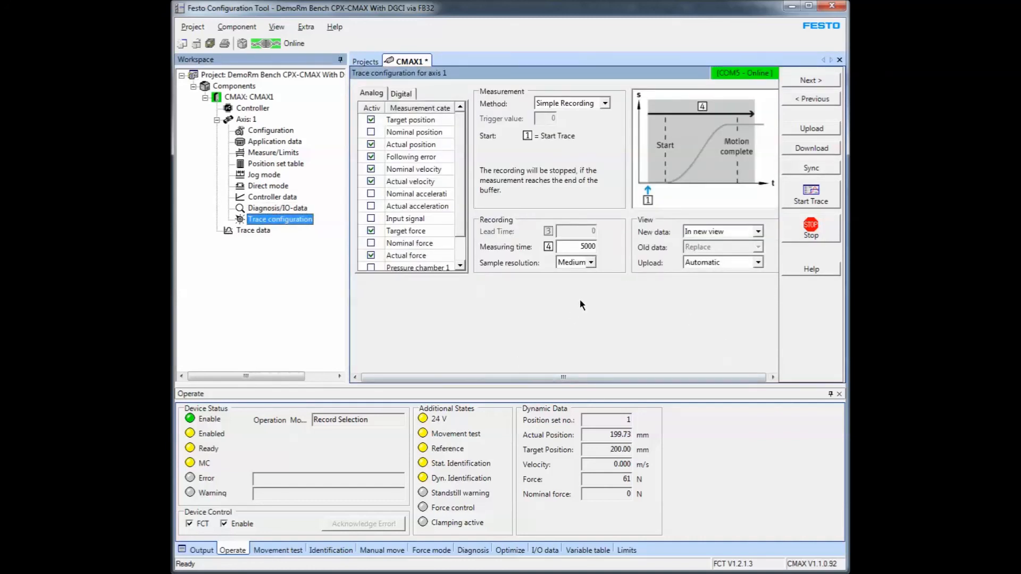